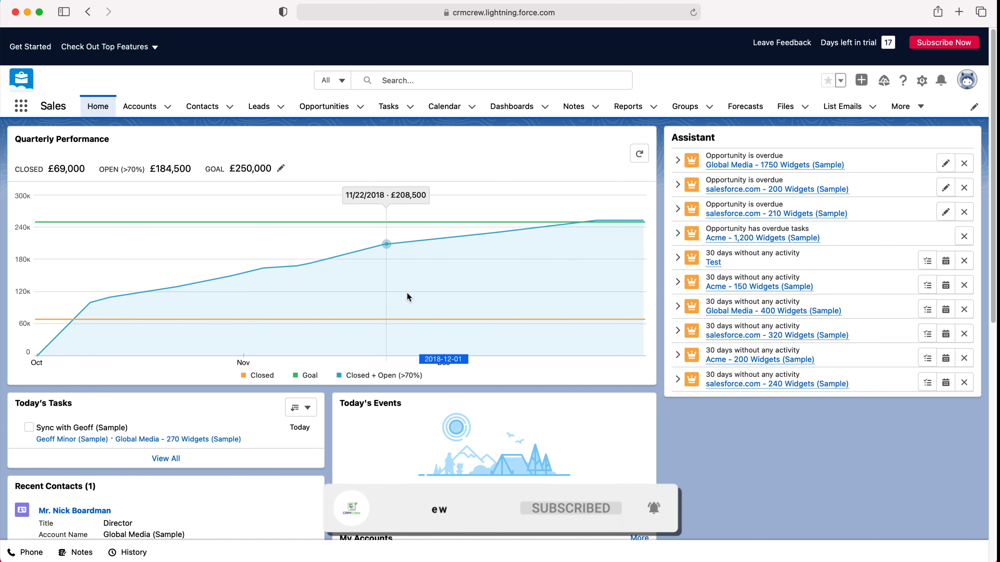
{"action": "mouse_move", "coordinate": [418, 305]}
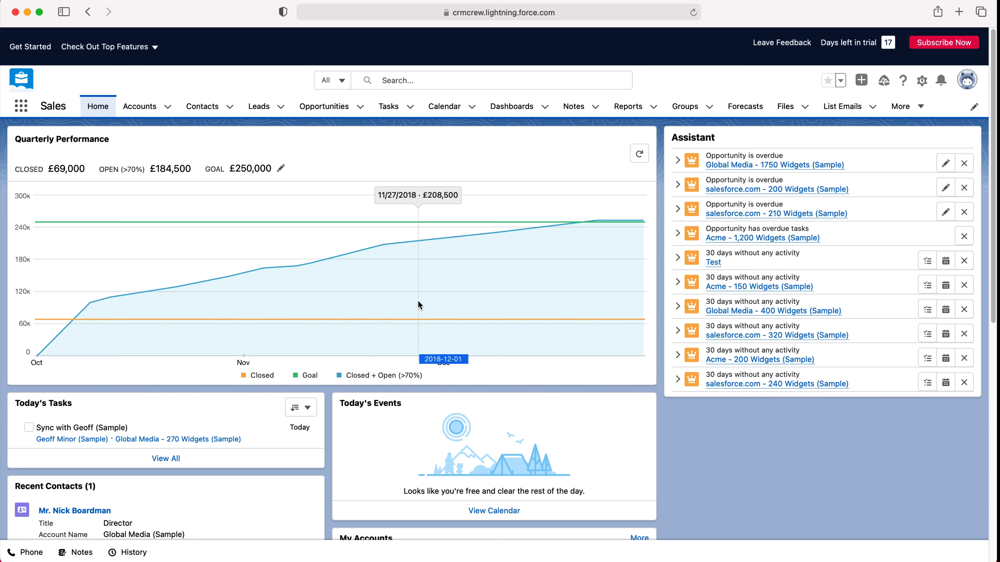
{"action": "mouse_move", "coordinate": [512, 105]}
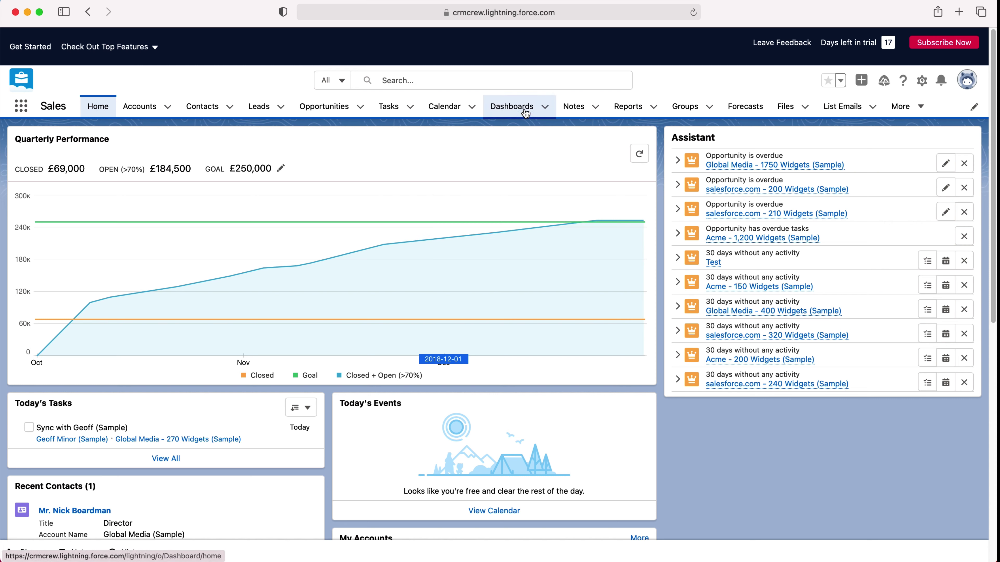
Step: Go to the Dashboards page, which lists no recent dashboards yet
{"action": "left_click", "coordinate": [511, 106]}
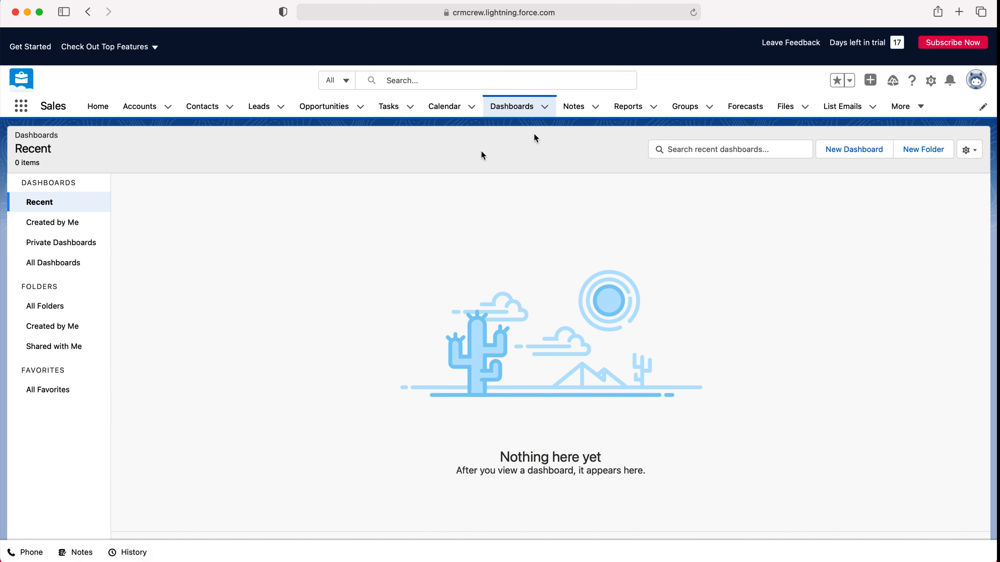
{"action": "mouse_move", "coordinate": [523, 321]}
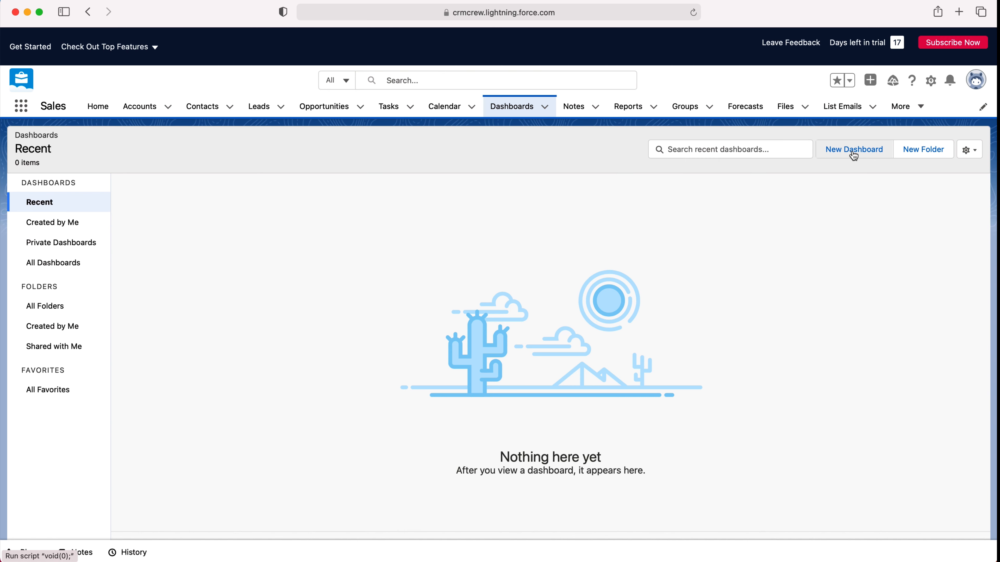
Step: Create a new dashboard named Test stored in the Private Dashboards folder
{"action": "left_click", "coordinate": [852, 149]}
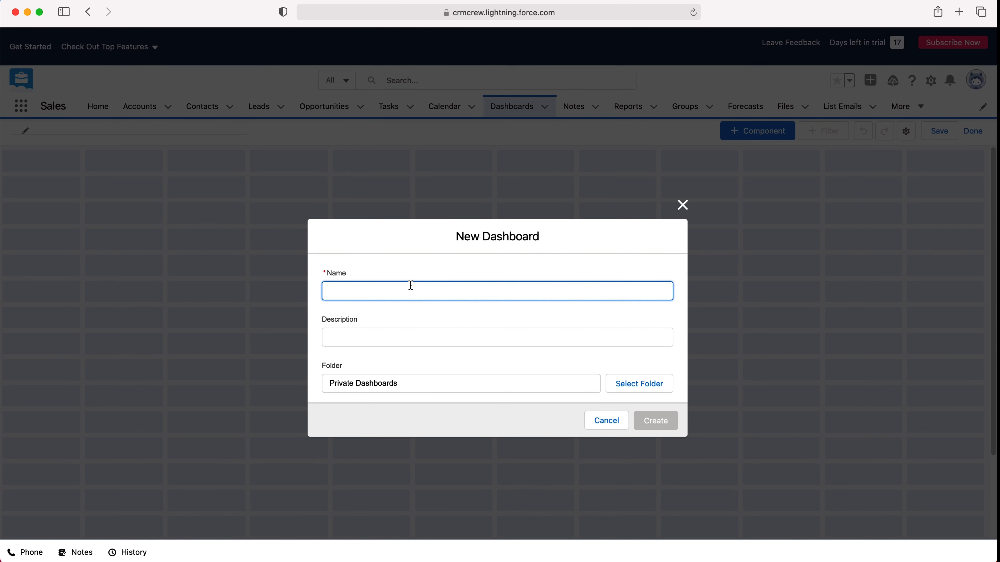
{"action": "type", "text": "Test"}
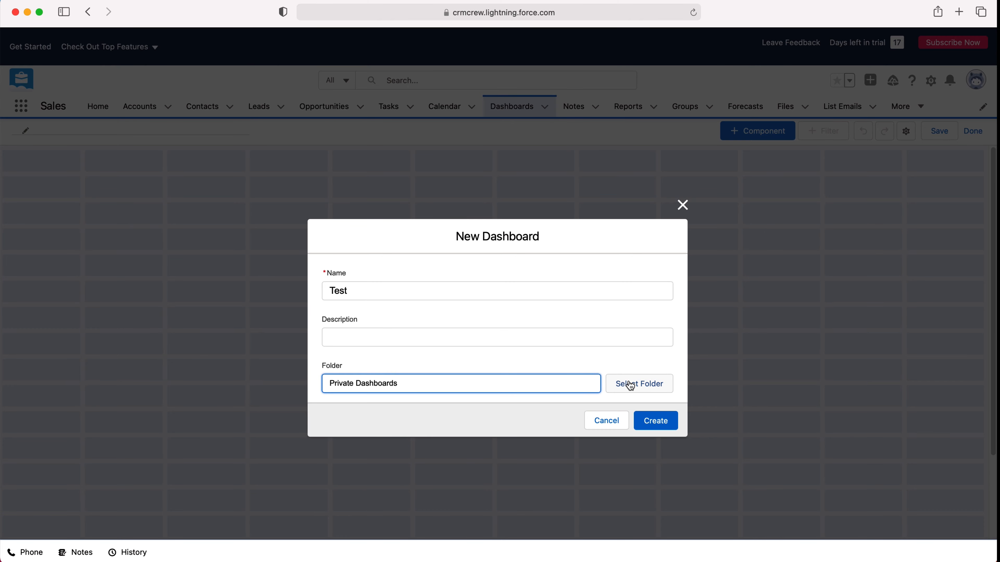
{"action": "left_click", "coordinate": [639, 383]}
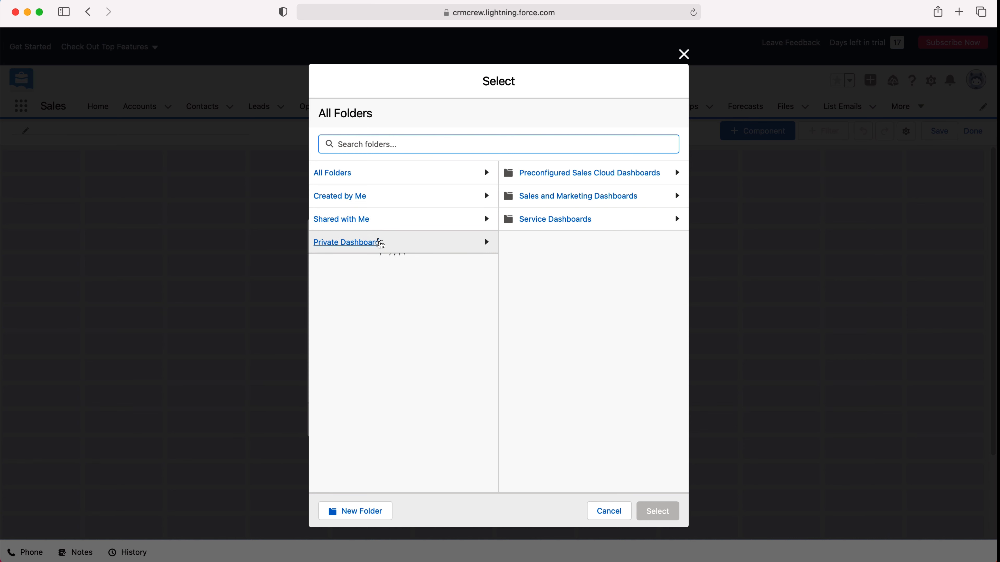
{"action": "mouse_move", "coordinate": [349, 511]}
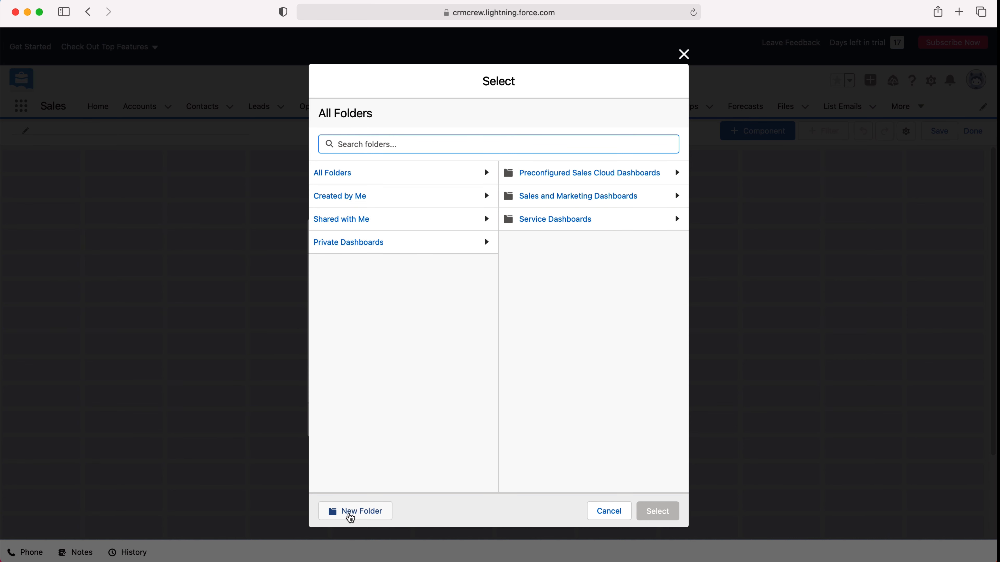
{"action": "left_click", "coordinate": [349, 242]}
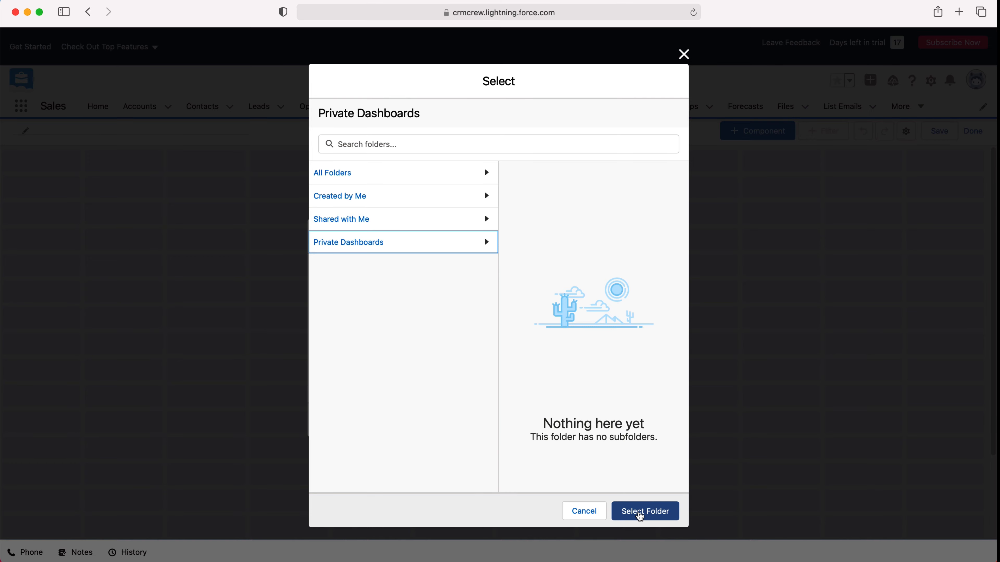
{"action": "left_click", "coordinate": [645, 511]}
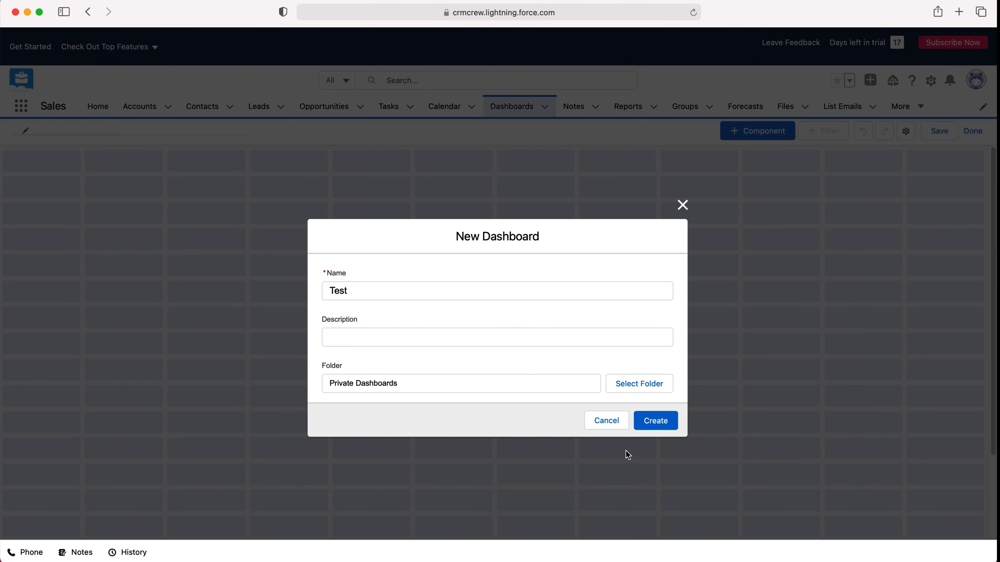
{"action": "left_click", "coordinate": [654, 420]}
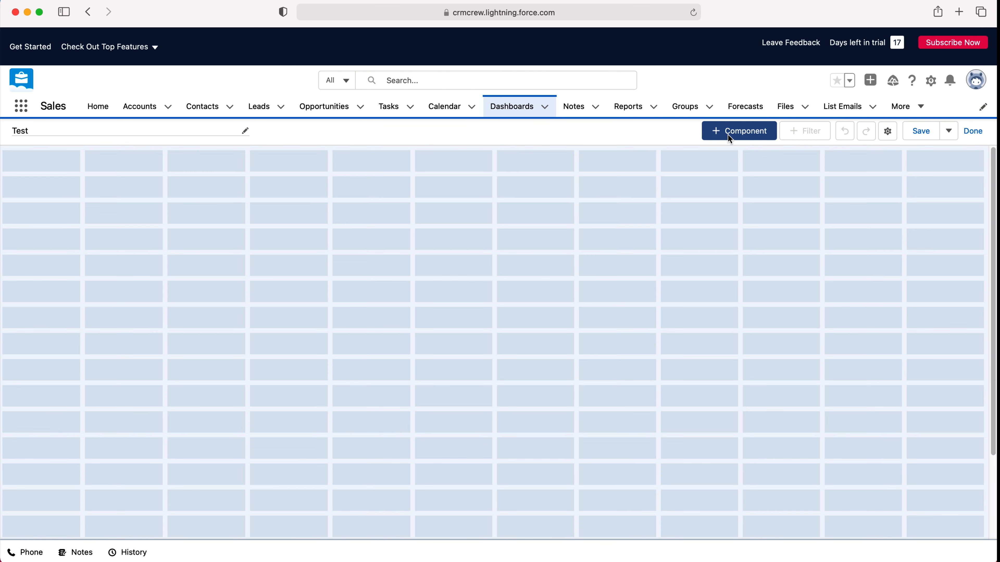
Step: Start a new component and browse Created by Me, Private Reports and All Reports in the report picker
{"action": "left_click", "coordinate": [739, 131]}
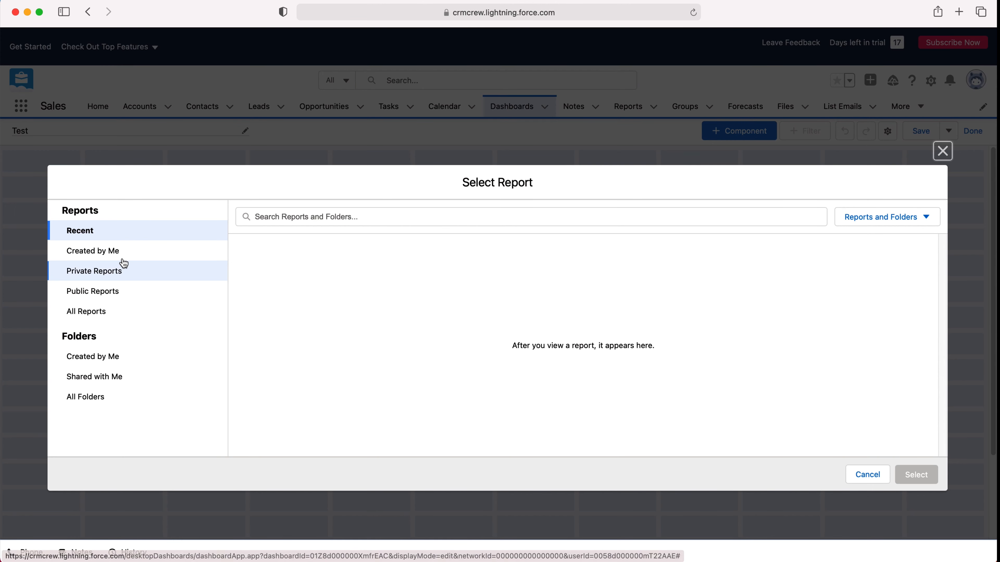
{"action": "left_click", "coordinate": [93, 250]}
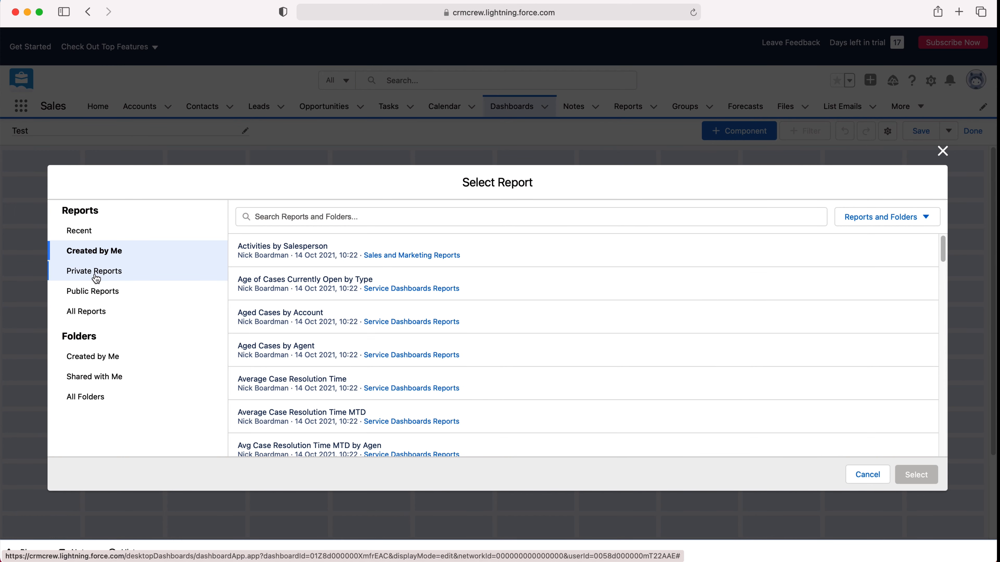
{"action": "left_click", "coordinate": [94, 270]}
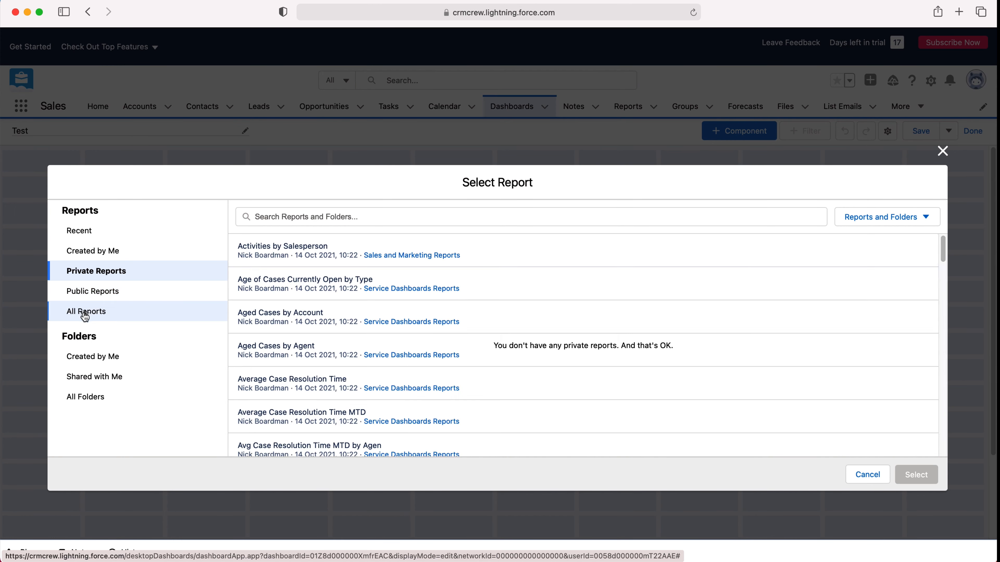
{"action": "left_click", "coordinate": [86, 311]}
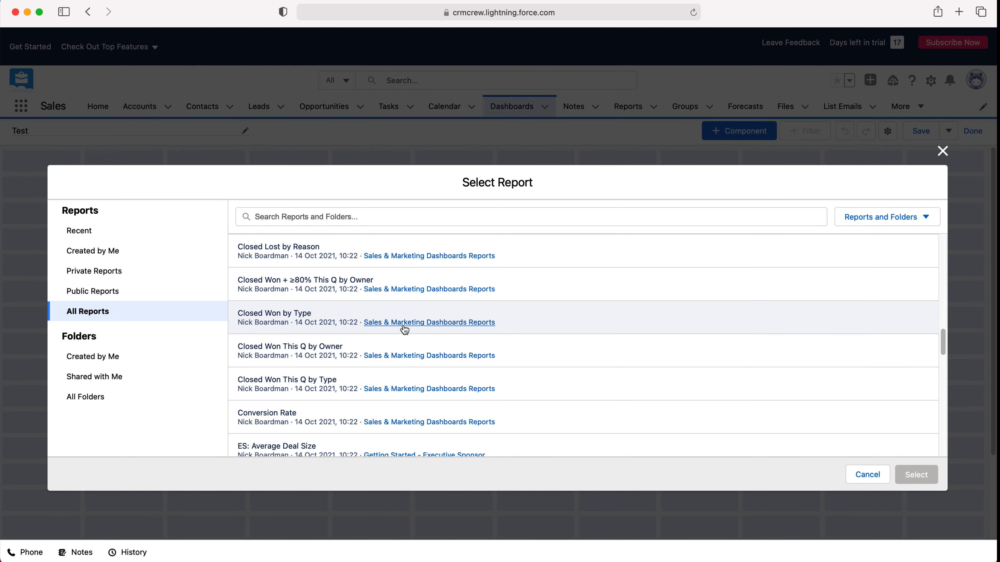
{"action": "scroll", "scroll_direction": "down", "scroll_amount": 3}
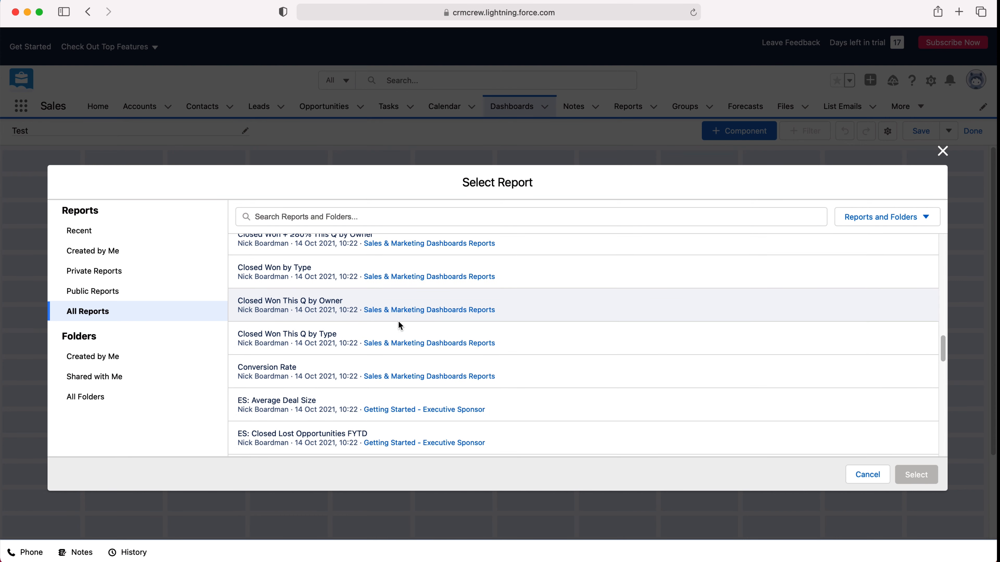
{"action": "scroll", "scroll_direction": "down", "scroll_amount": 3}
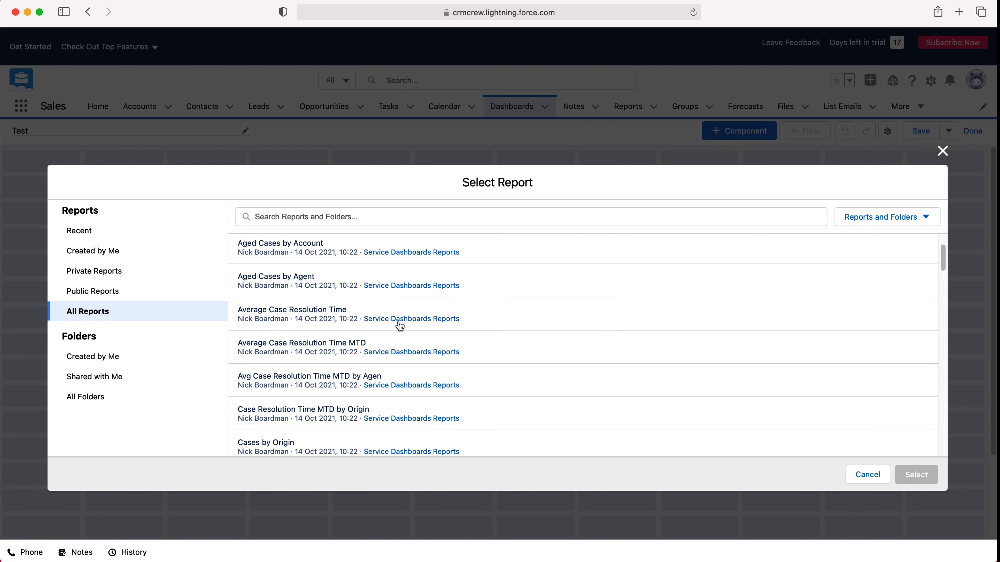
{"action": "scroll", "scroll_direction": "up", "scroll_amount": 3}
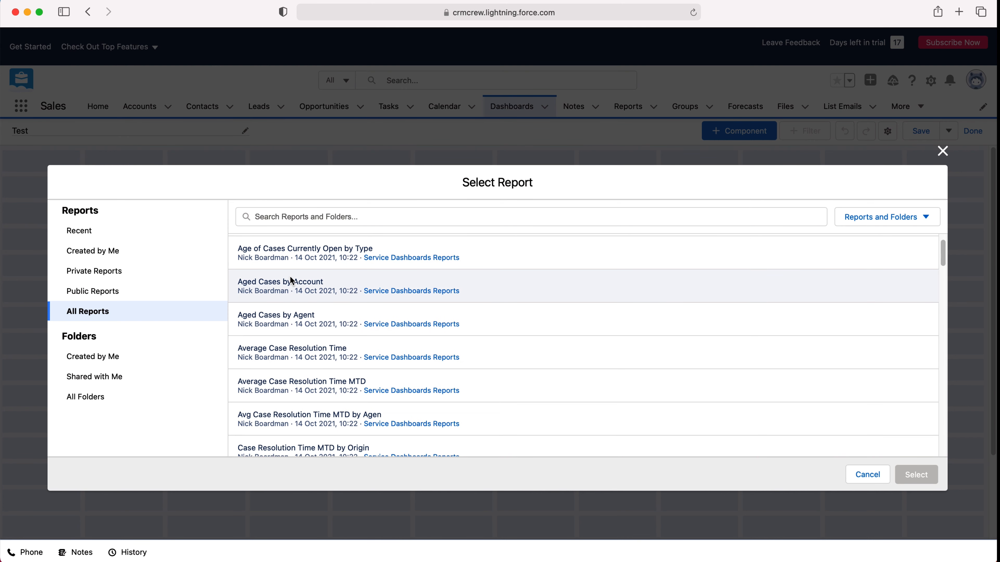
{"action": "scroll", "scroll_direction": "down", "scroll_amount": 3}
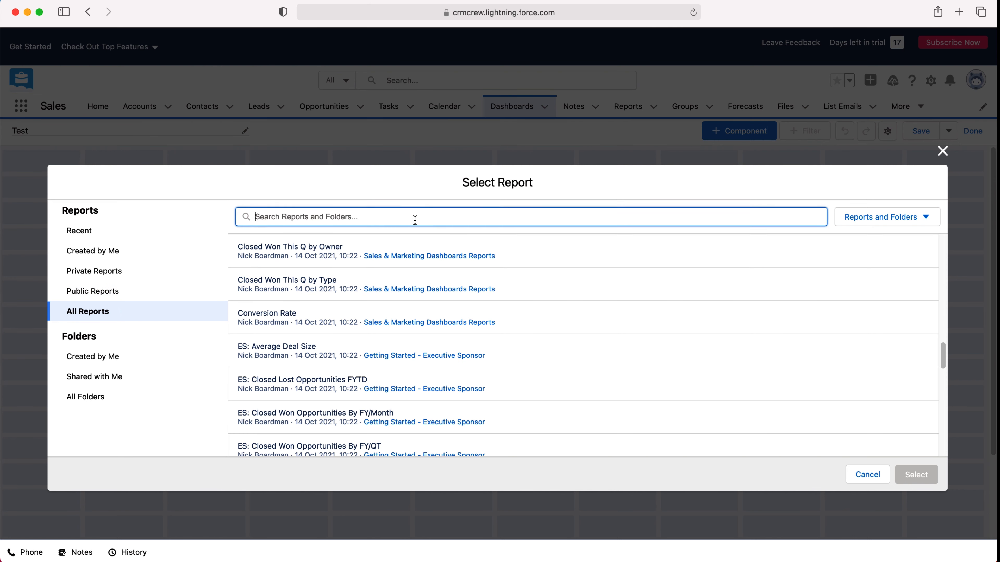
Step: Search the reports (contact, poor, opp) and choose ES: Closed Won Opportunities By FY/Month
{"action": "type", "text": "contact"}
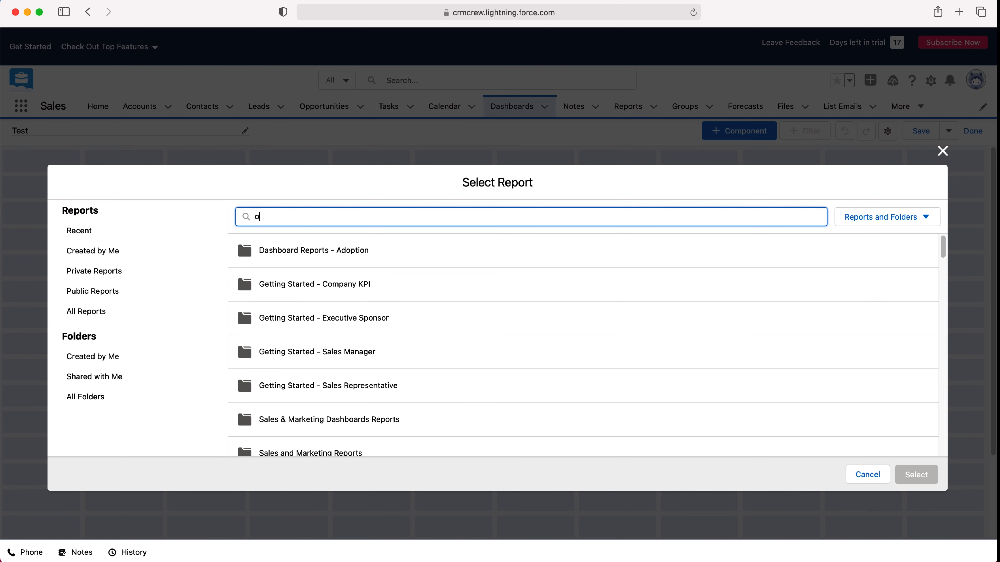
{"action": "type", "text": "poor"}
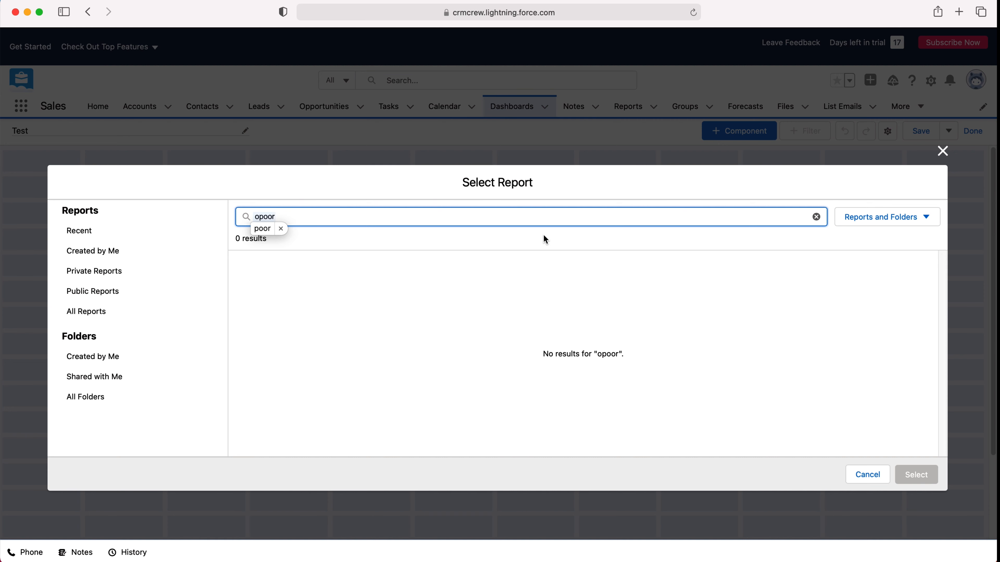
{"action": "type", "text": "opp"}
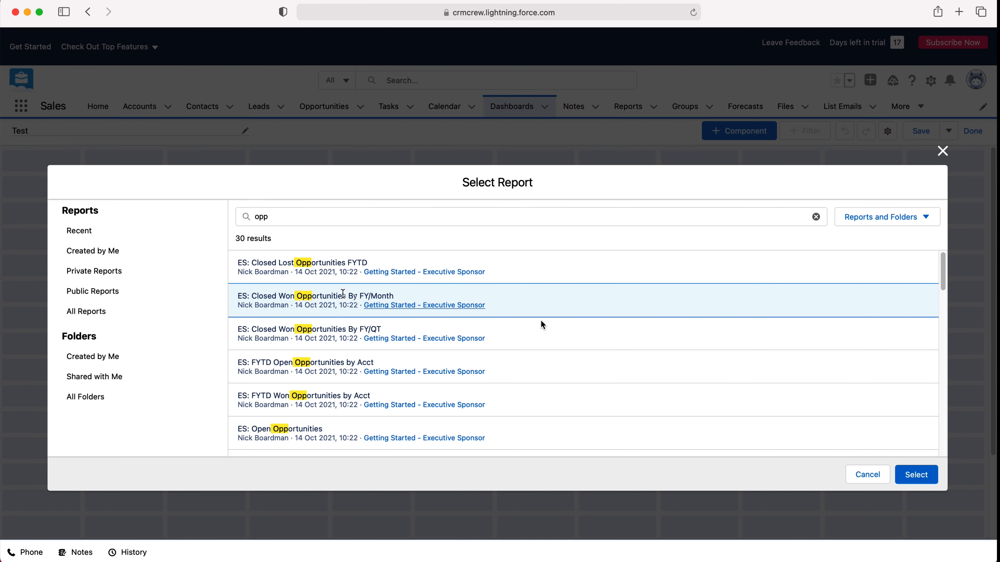
{"action": "left_click", "coordinate": [915, 474]}
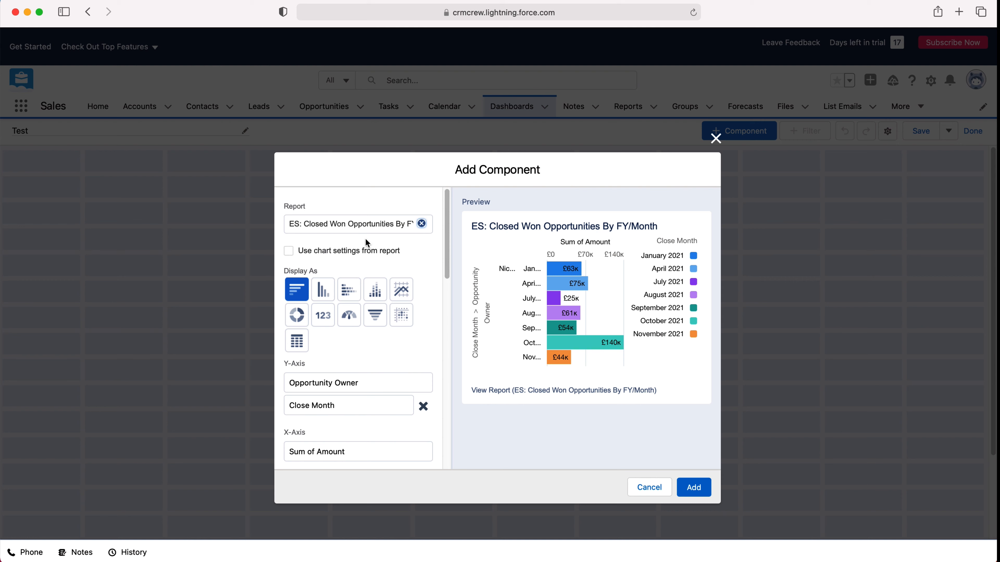
Step: Display the component as a vertical bar chart after briefly trying the funnel
{"action": "left_click", "coordinate": [322, 289]}
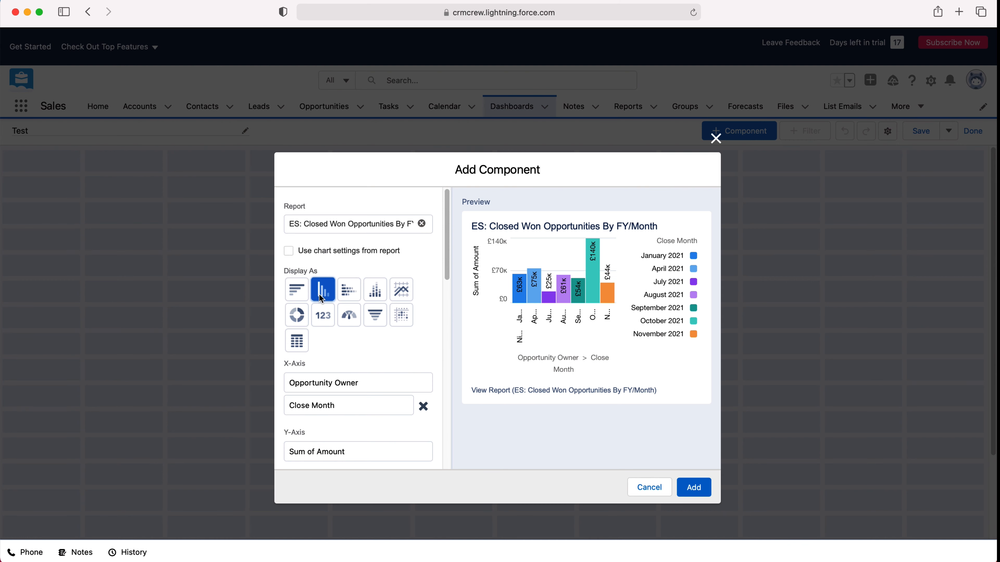
{"action": "left_click", "coordinate": [375, 314]}
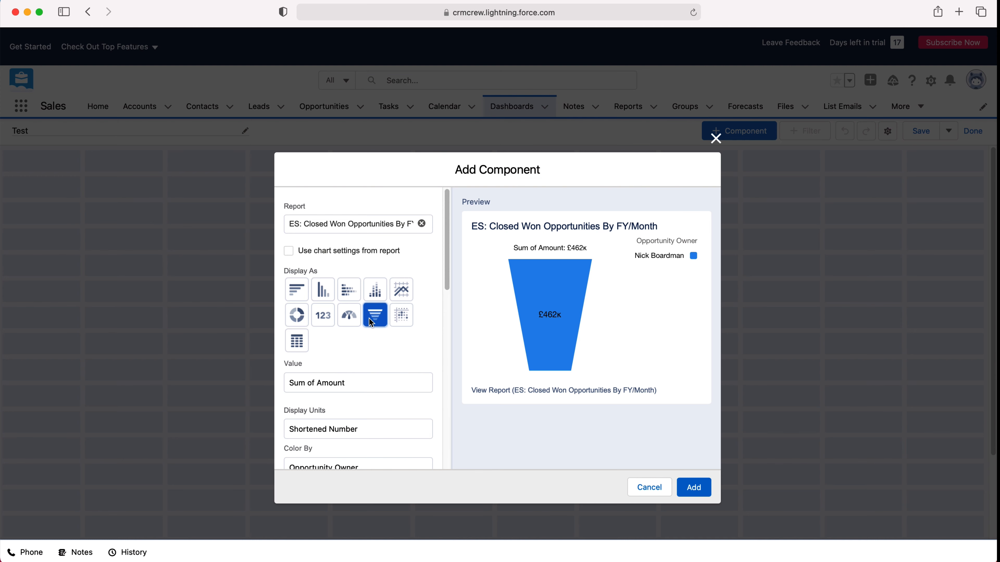
{"action": "left_click", "coordinate": [323, 289]}
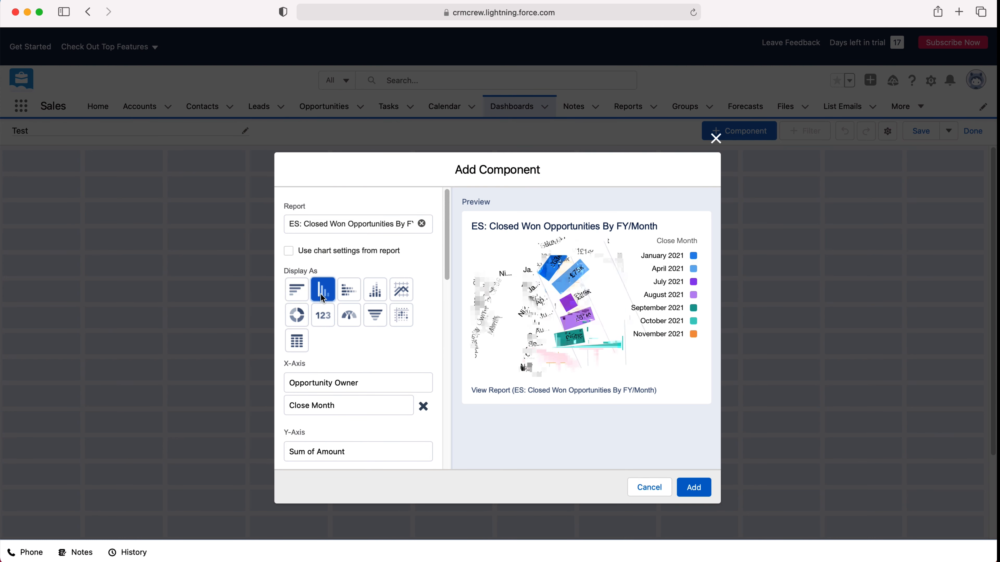
{"action": "left_click", "coordinate": [322, 289]}
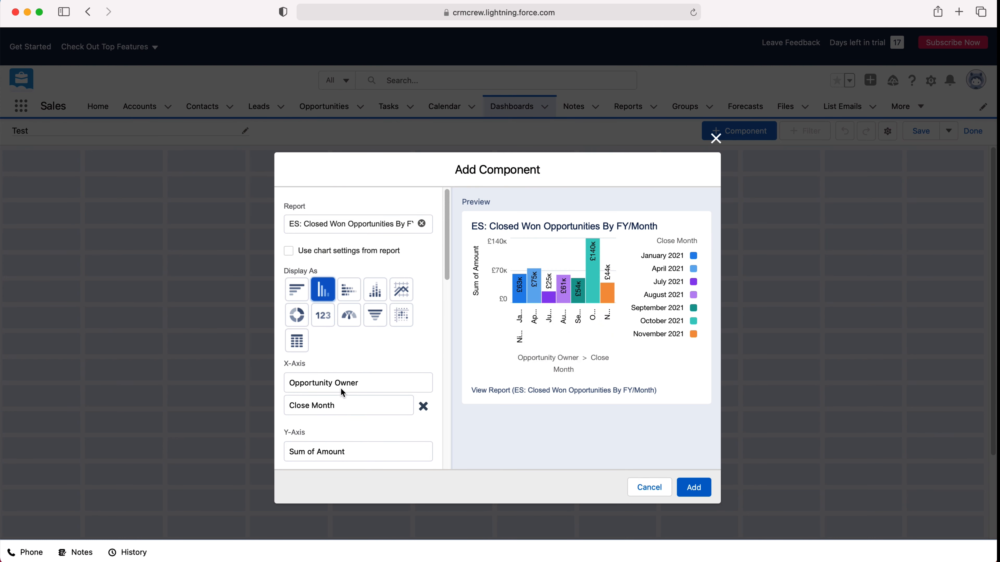
{"action": "mouse_move", "coordinate": [324, 370]}
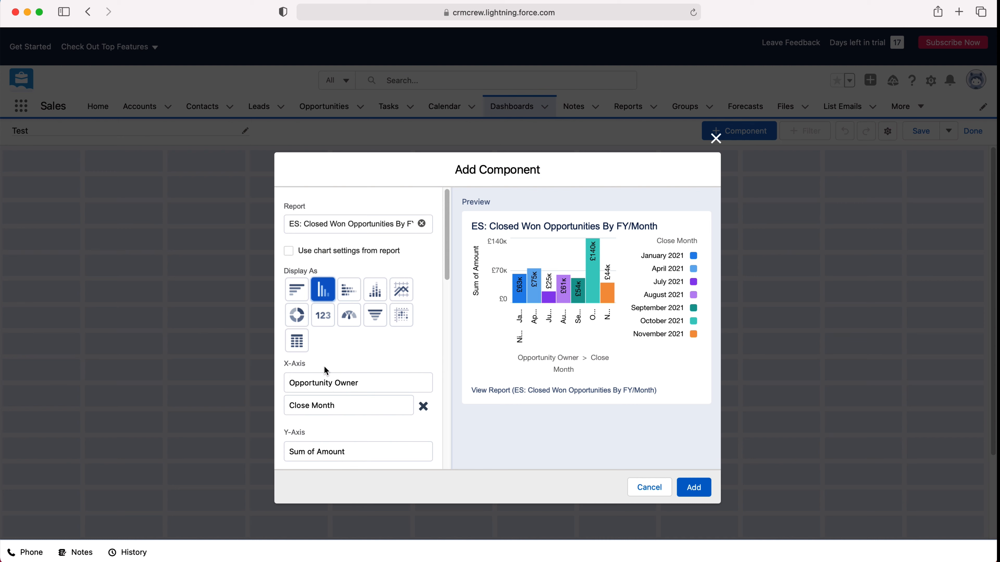
{"action": "mouse_move", "coordinate": [335, 458]}
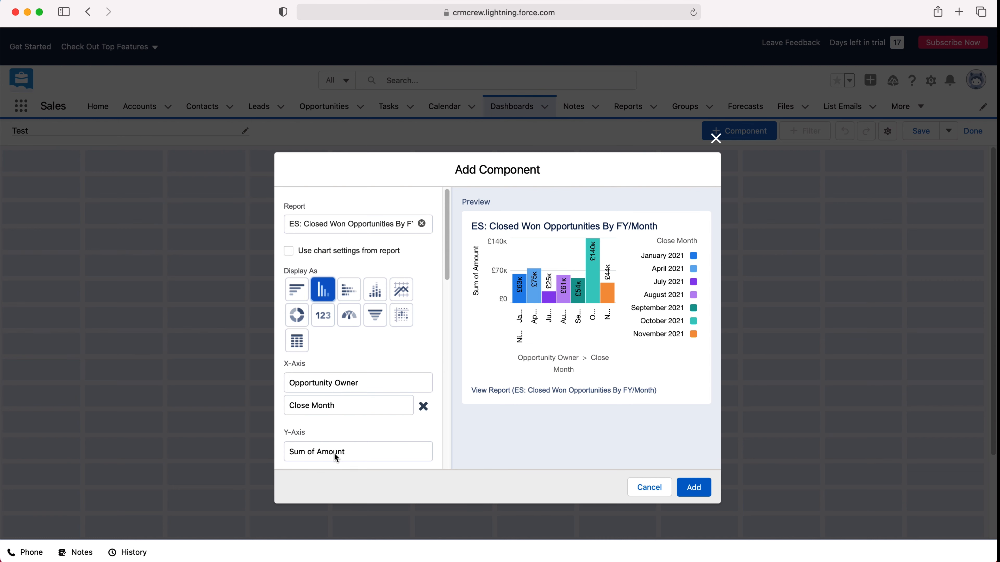
Step: Keep Opportunity Owner and Close Month as groupings and add the chart to the dashboard
{"action": "left_click", "coordinate": [347, 405]}
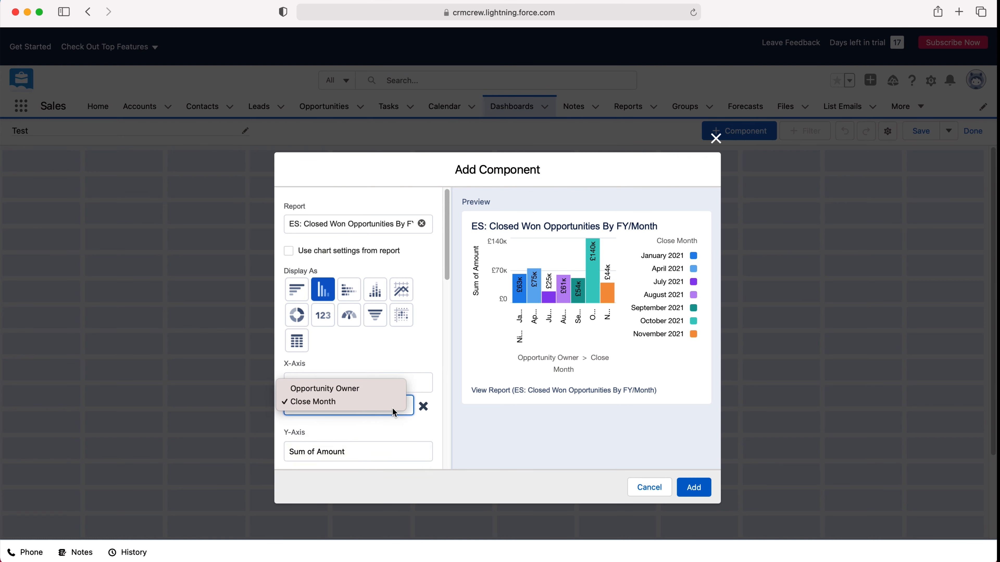
{"action": "left_click", "coordinate": [310, 401]}
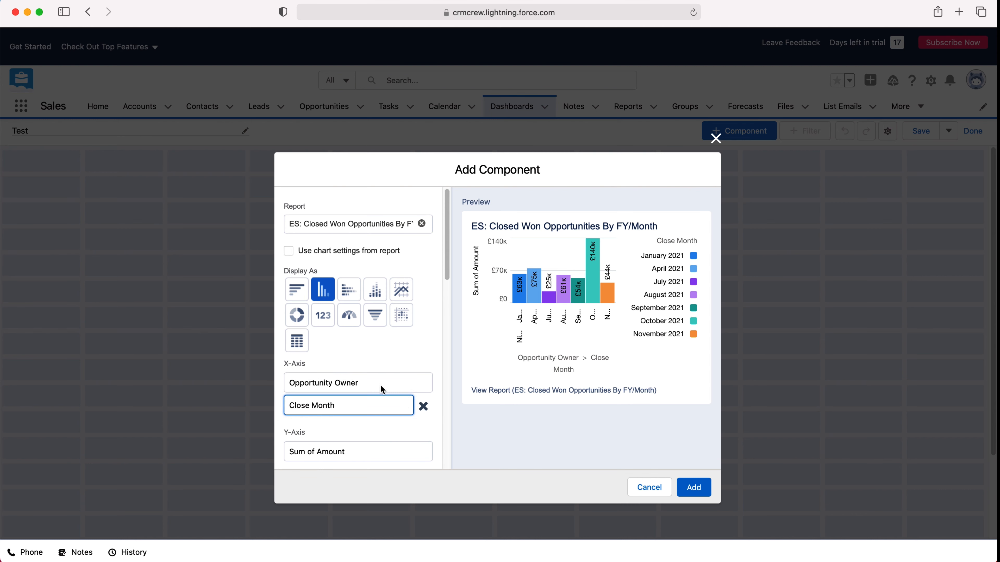
{"action": "mouse_move", "coordinate": [424, 413]}
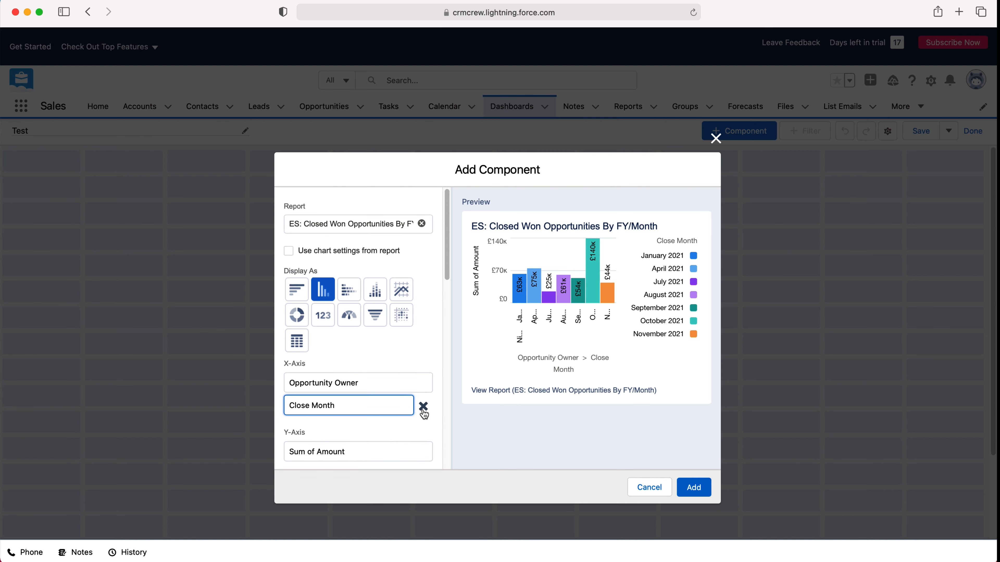
{"action": "left_click", "coordinate": [422, 408]}
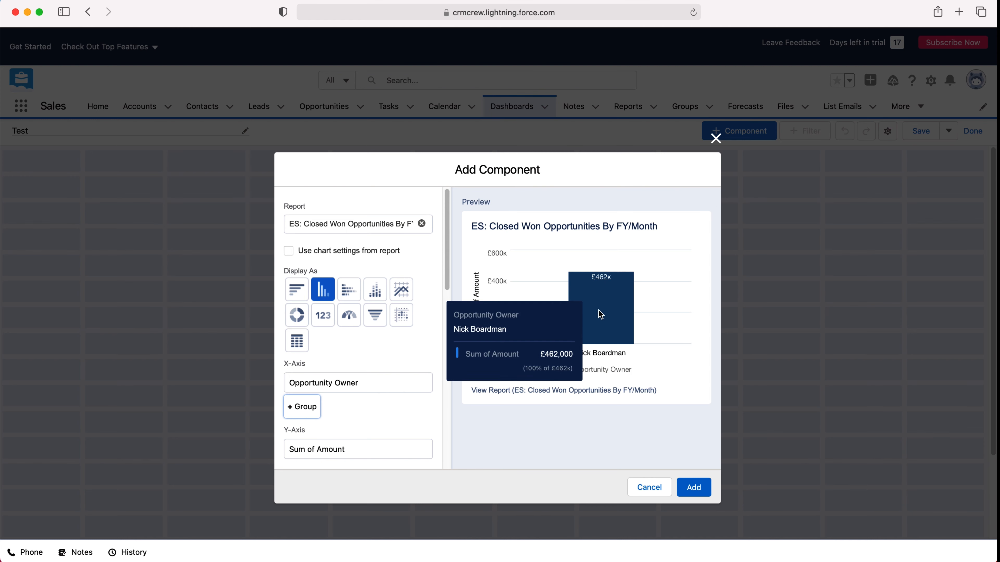
{"action": "mouse_move", "coordinate": [591, 304]}
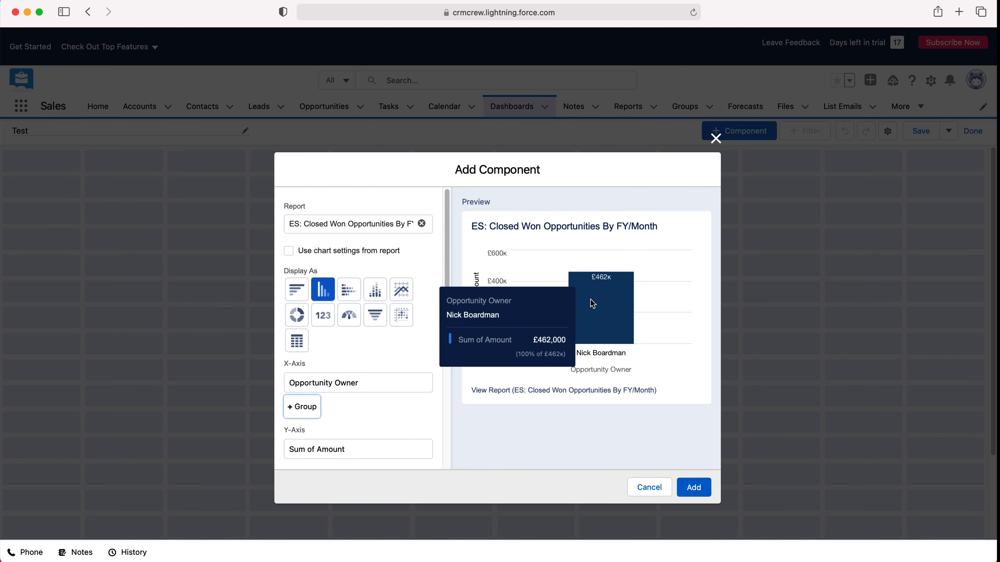
{"action": "mouse_move", "coordinate": [372, 382]}
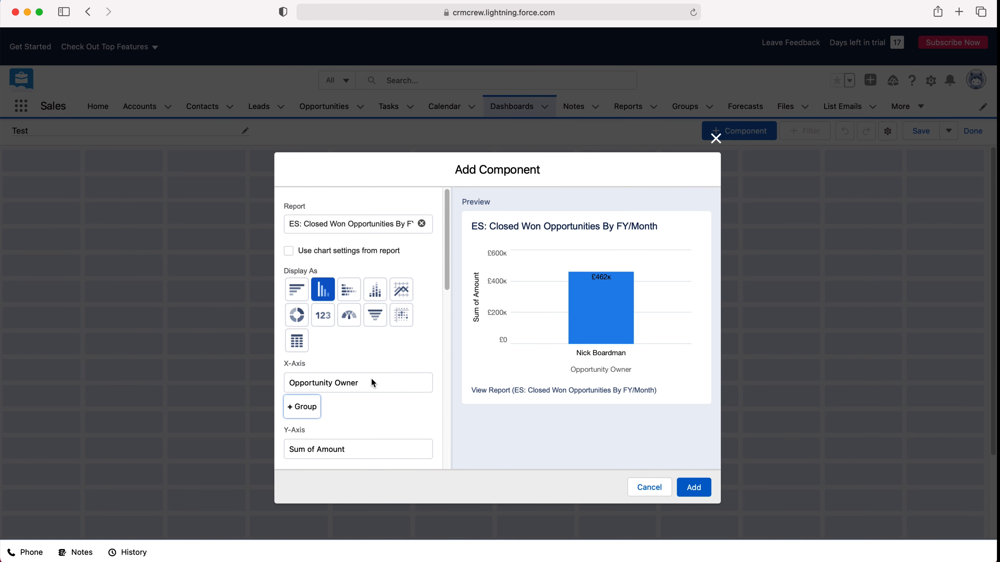
{"action": "left_click", "coordinate": [302, 407]}
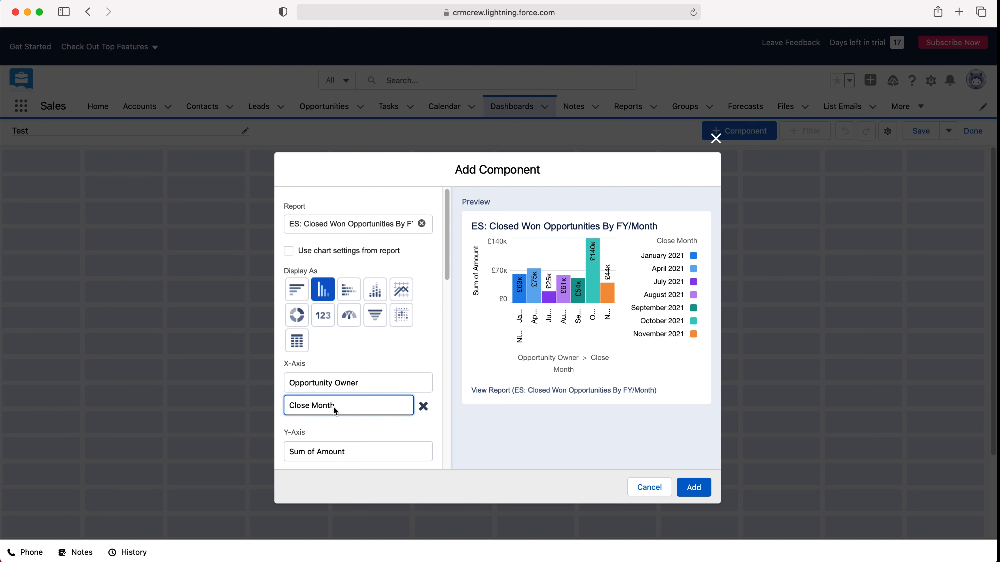
{"action": "mouse_move", "coordinate": [452, 372]}
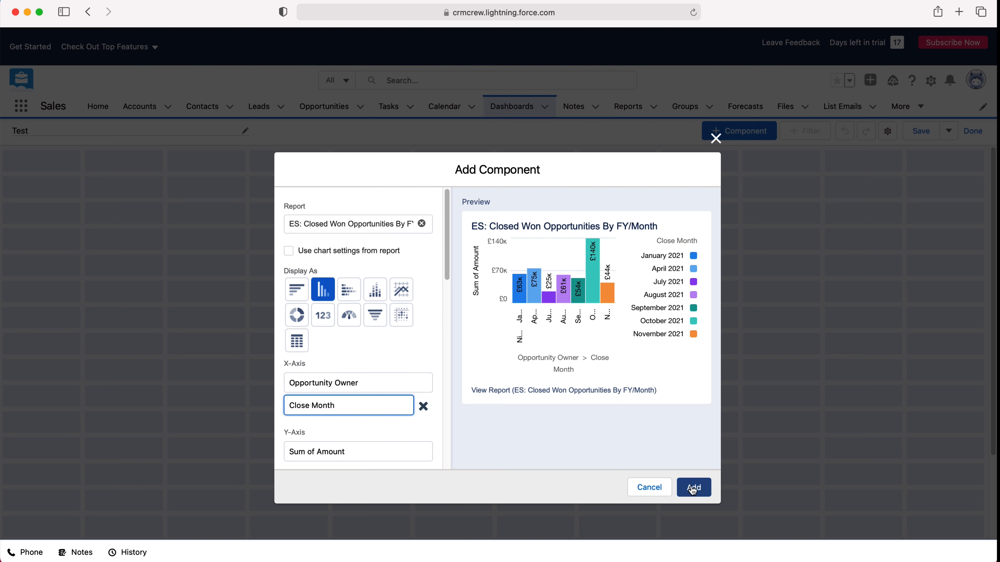
{"action": "left_click", "coordinate": [693, 487]}
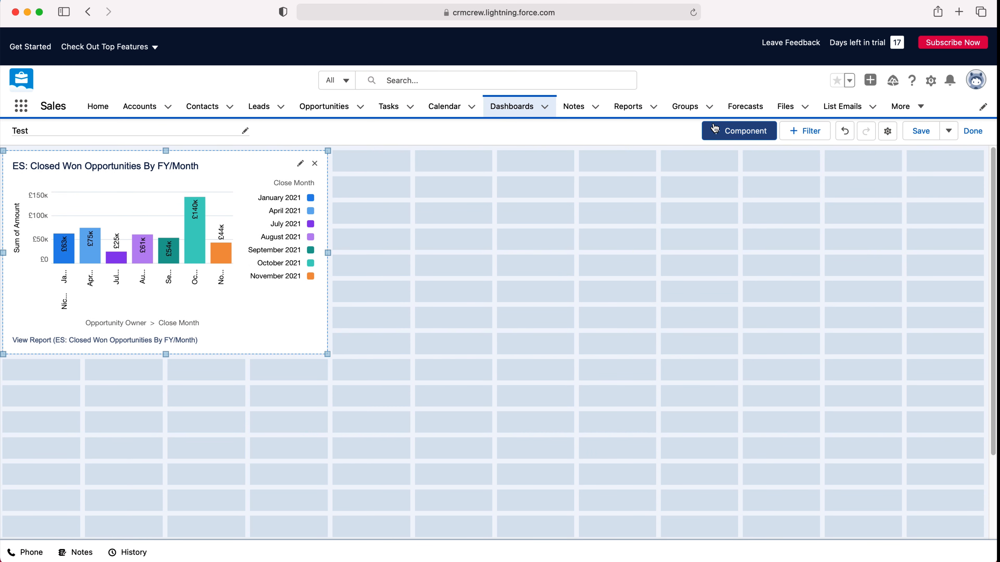
{"action": "left_click", "coordinate": [739, 131]}
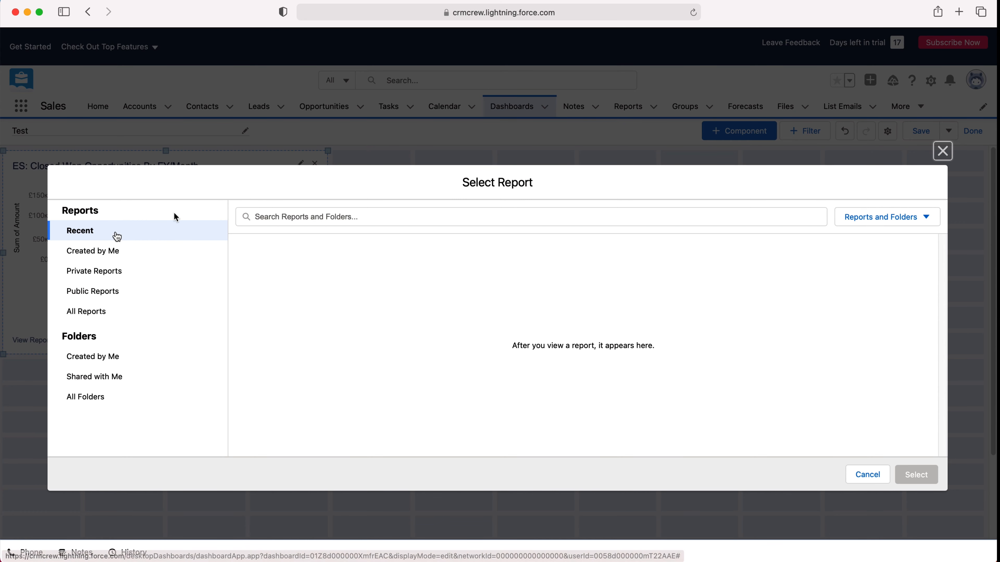
{"action": "mouse_move", "coordinate": [407, 232]}
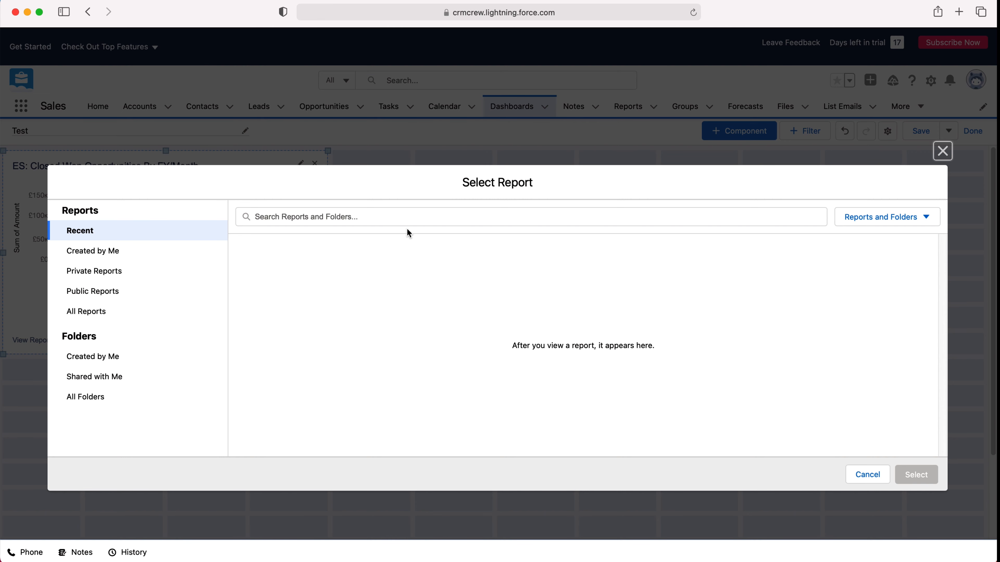
{"action": "mouse_move", "coordinate": [796, 190]}
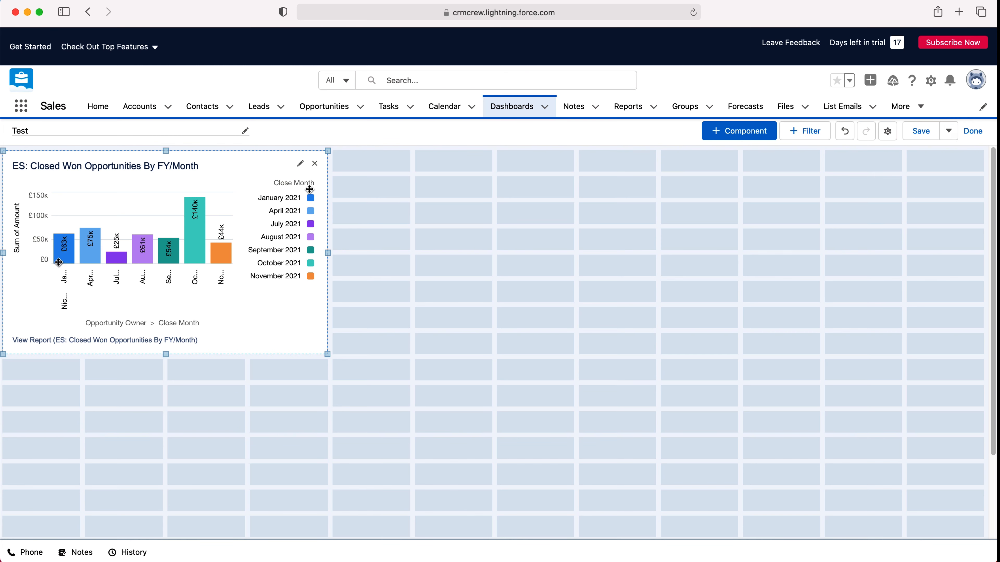
{"action": "mouse_move", "coordinate": [587, 230]}
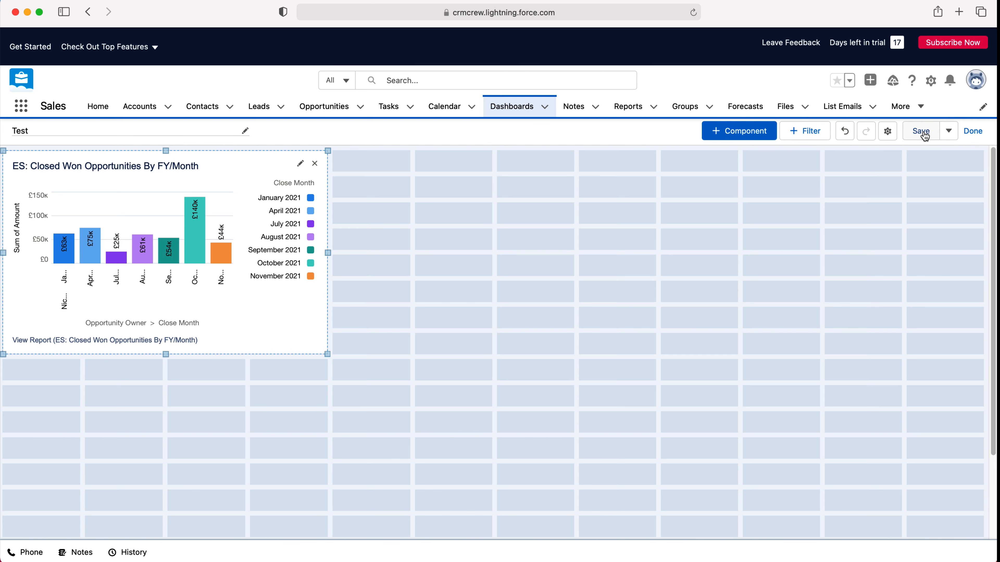
Step: Save the dashboard and review its Properties dialog: name, folder, grid size, theme and palette
{"action": "left_click", "coordinate": [920, 131]}
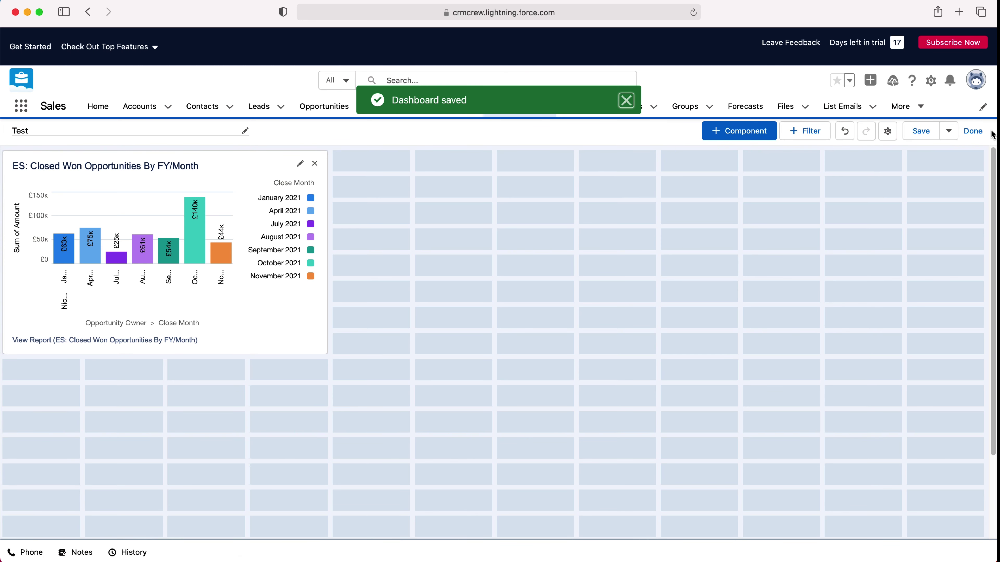
{"action": "mouse_move", "coordinate": [973, 131]}
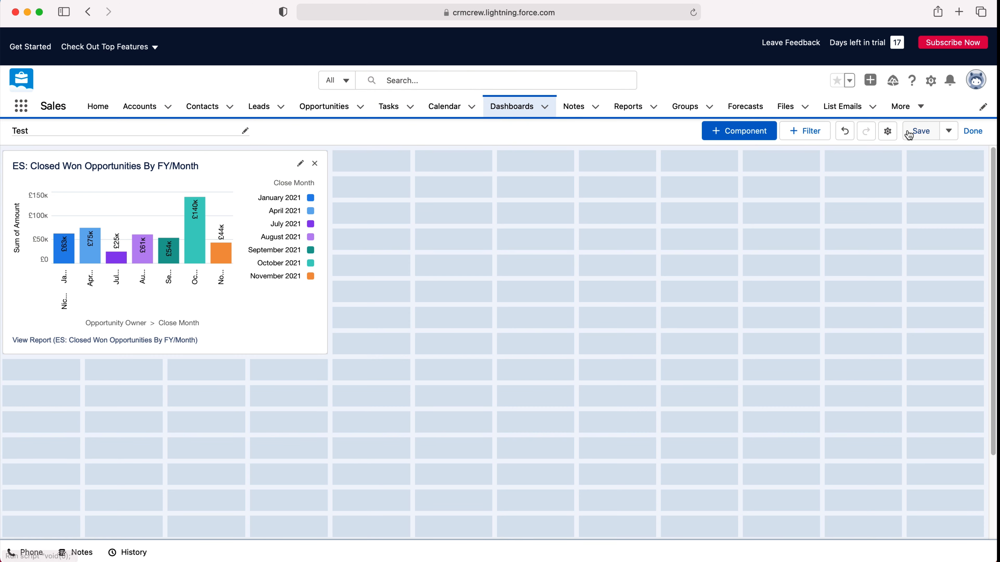
{"action": "left_click", "coordinate": [887, 130]}
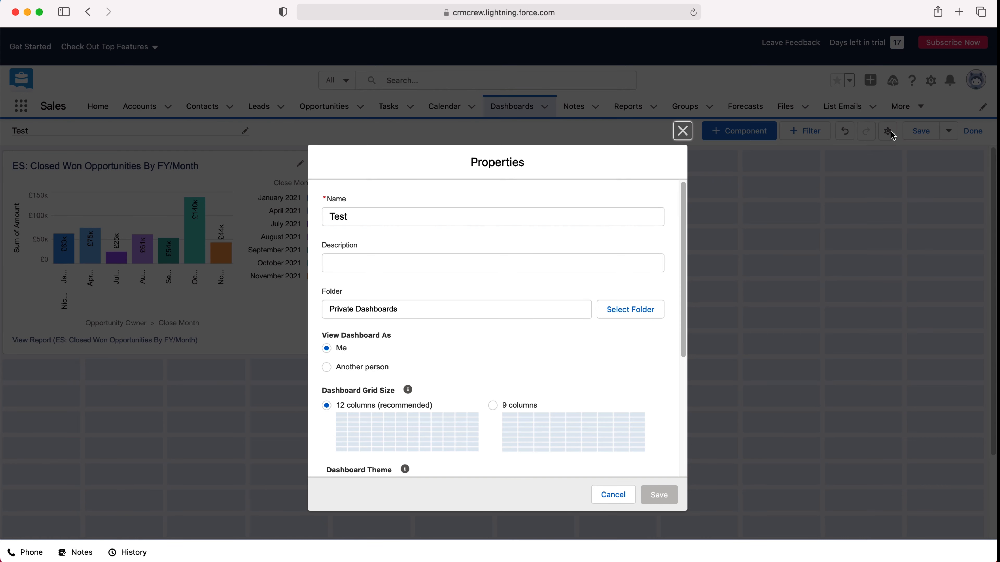
{"action": "mouse_move", "coordinate": [560, 365]}
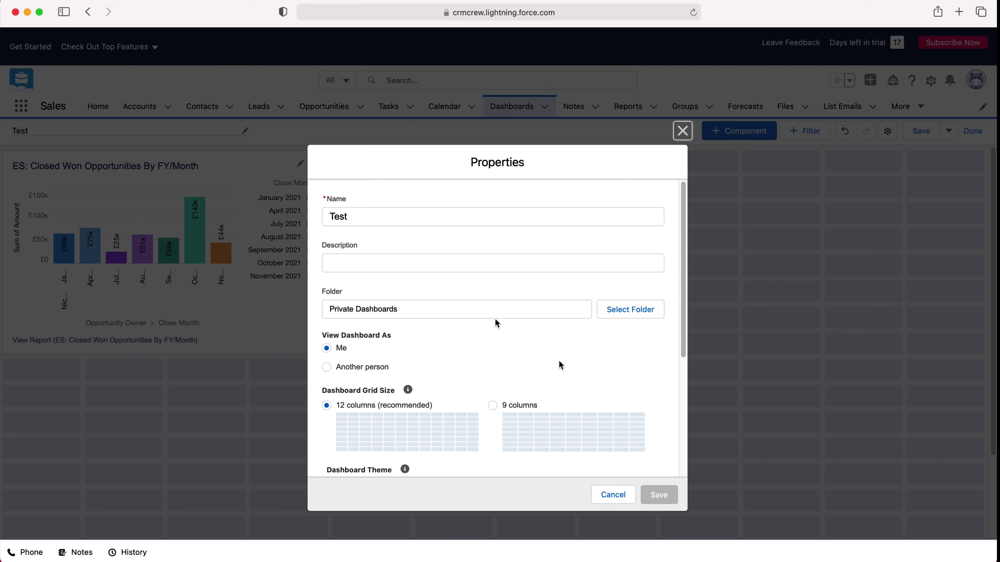
{"action": "scroll", "scroll_direction": "down", "scroll_amount": 3}
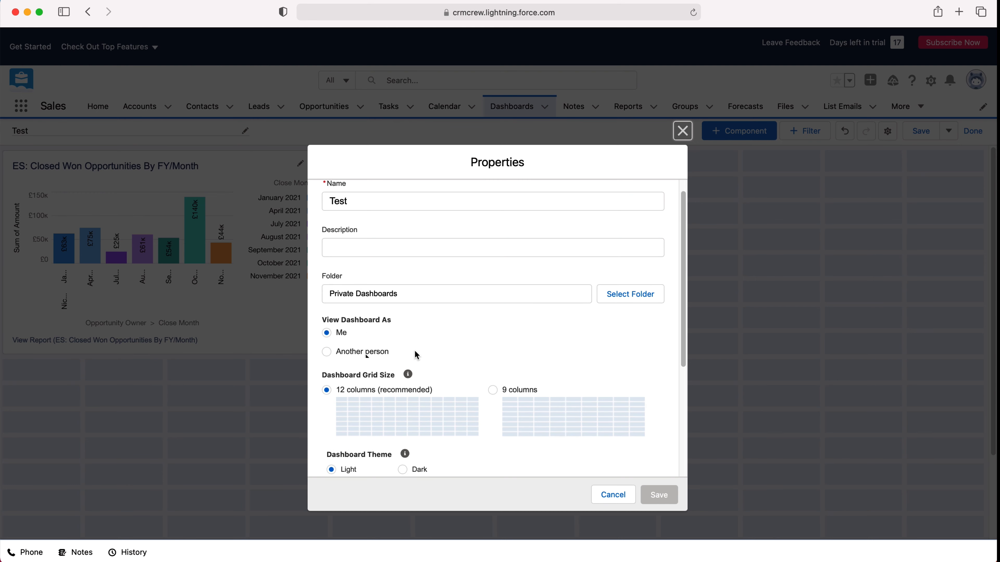
{"action": "scroll", "scroll_direction": "down", "scroll_amount": 3}
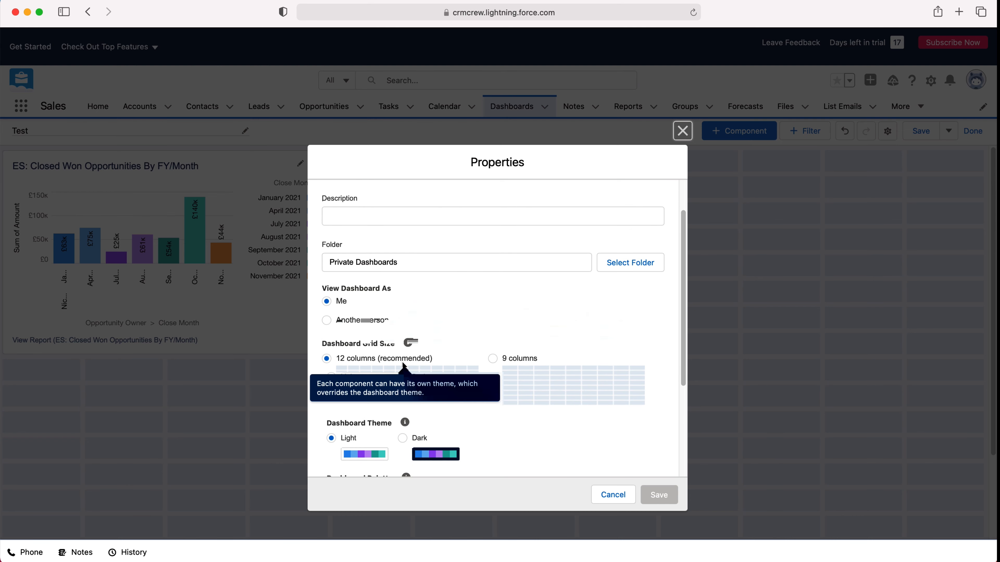
{"action": "scroll", "scroll_direction": "down", "scroll_amount": 3}
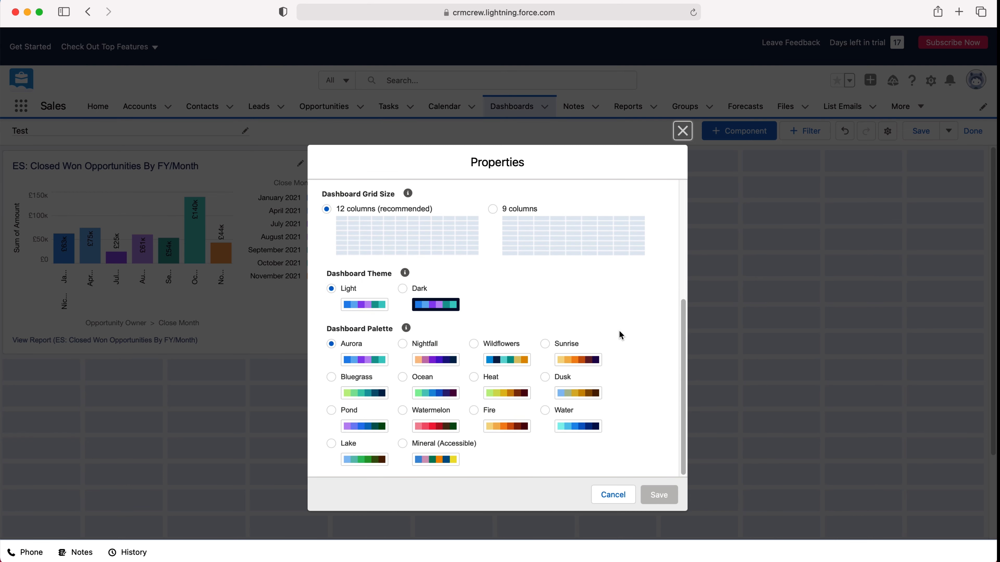
{"action": "mouse_move", "coordinate": [533, 324]}
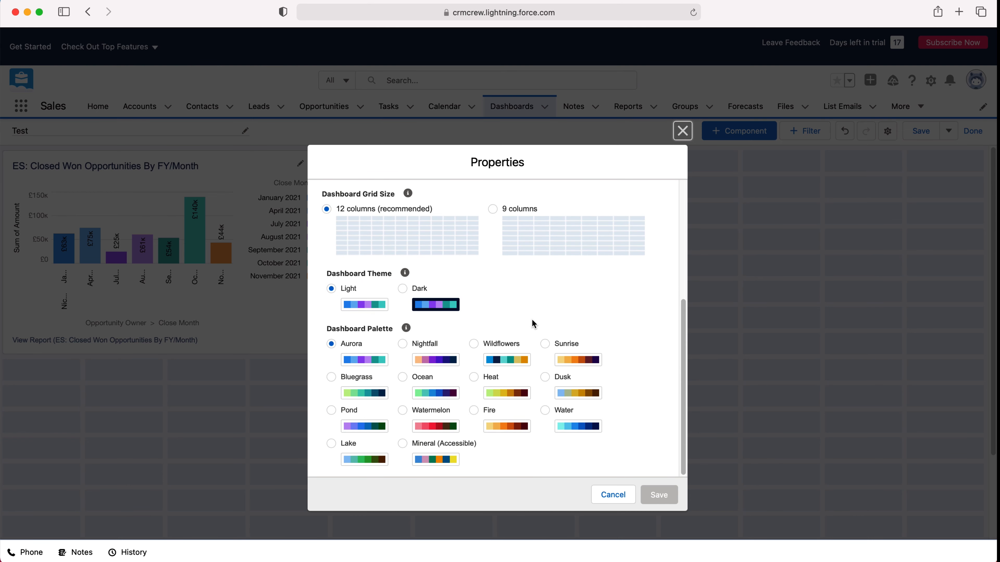
{"action": "scroll", "scroll_direction": "up", "scroll_amount": 3}
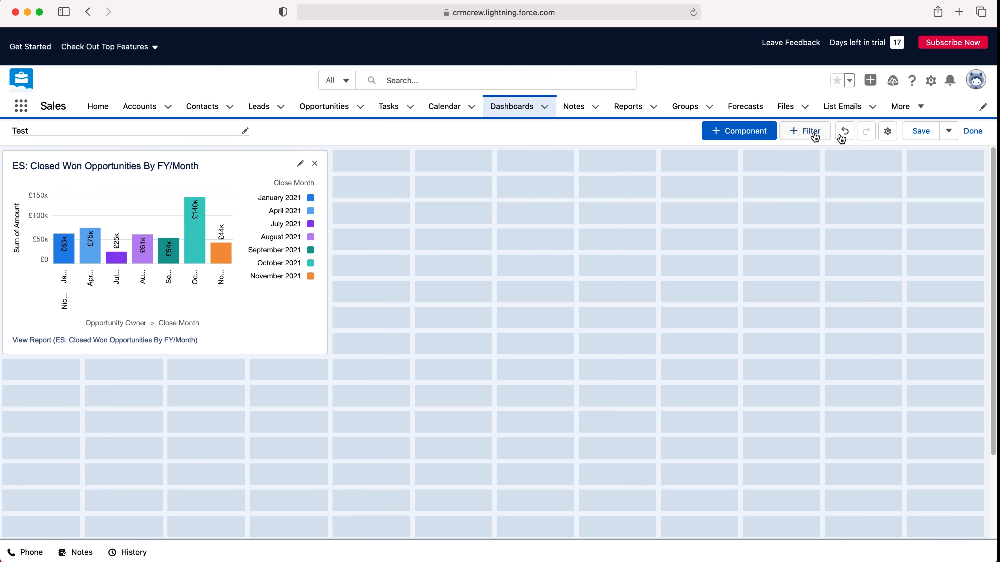
{"action": "left_click", "coordinate": [804, 131]}
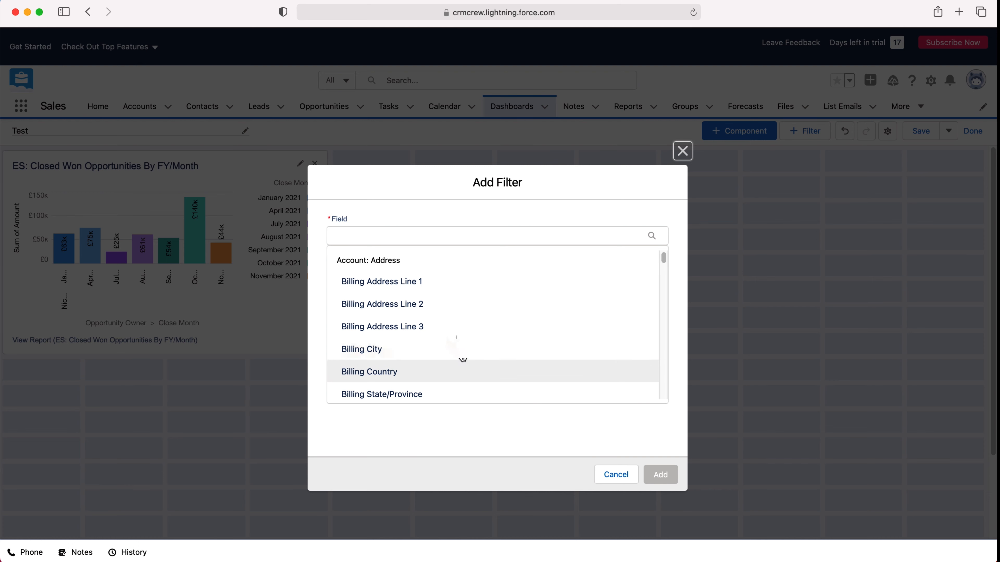
{"action": "scroll", "scroll_direction": "down", "scroll_amount": 3}
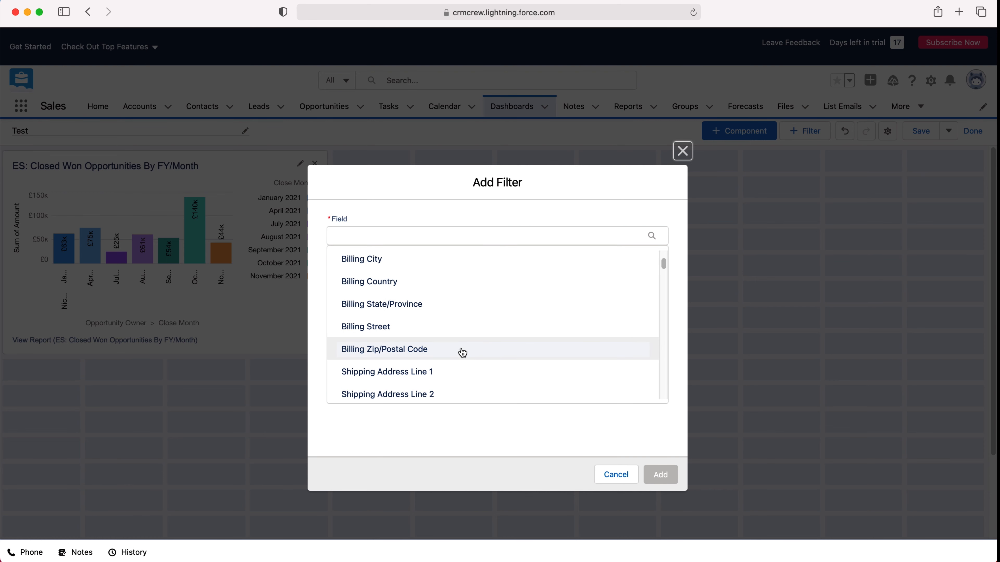
{"action": "scroll", "scroll_direction": "up", "scroll_amount": 3}
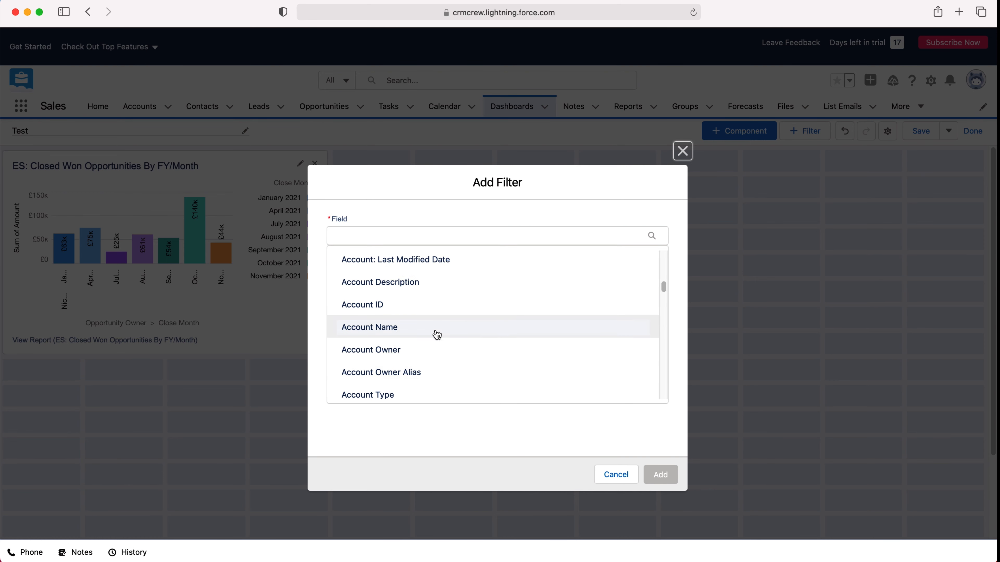
{"action": "scroll", "scroll_direction": "down", "scroll_amount": 3}
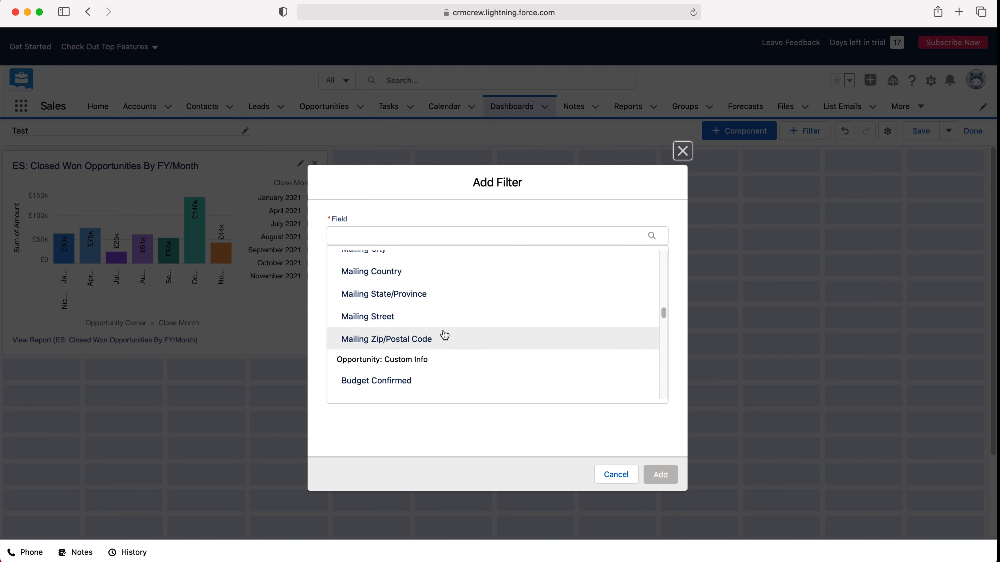
{"action": "scroll", "scroll_direction": "up", "scroll_amount": 3}
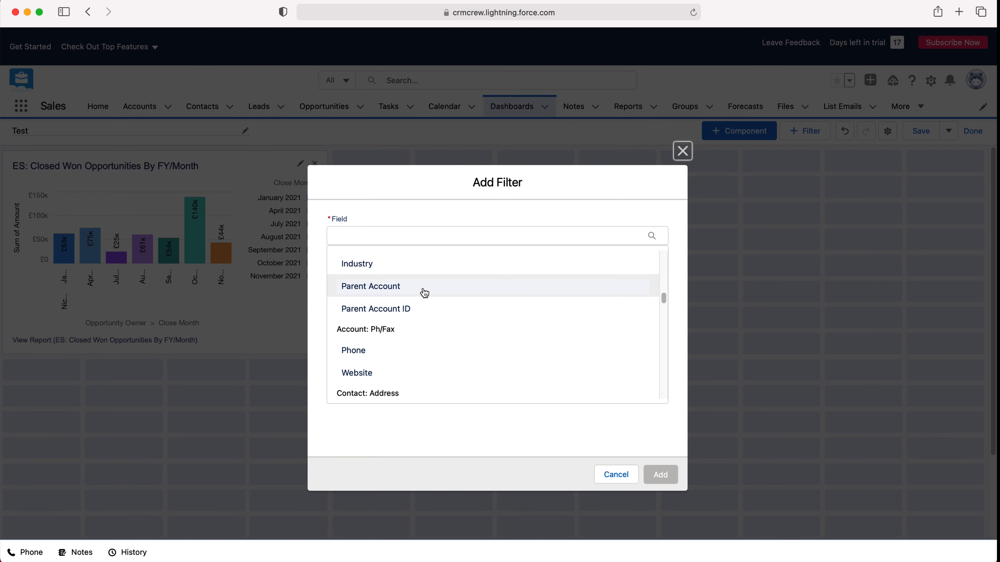
{"action": "scroll", "scroll_direction": "down", "scroll_amount": 3}
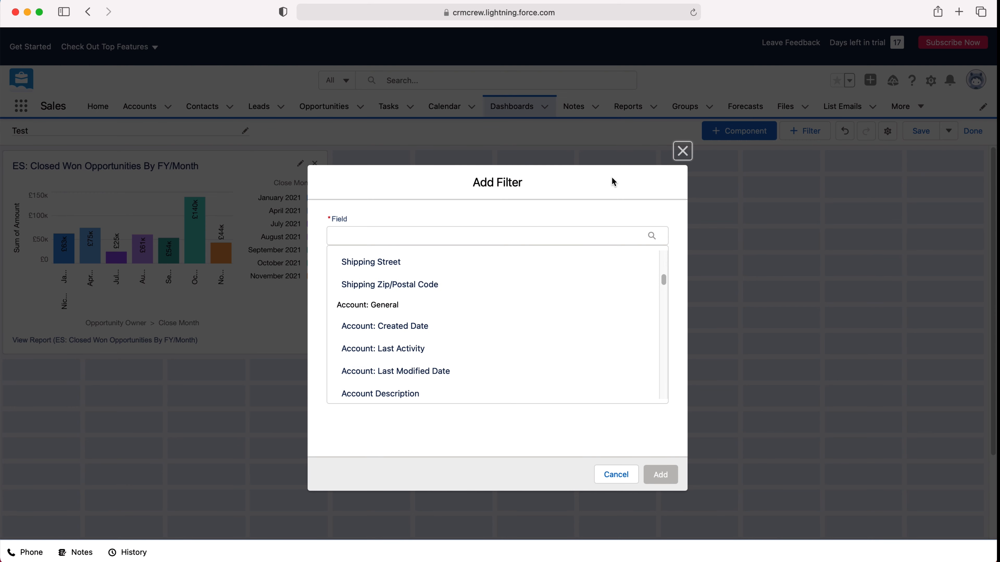
{"action": "mouse_move", "coordinate": [682, 148]}
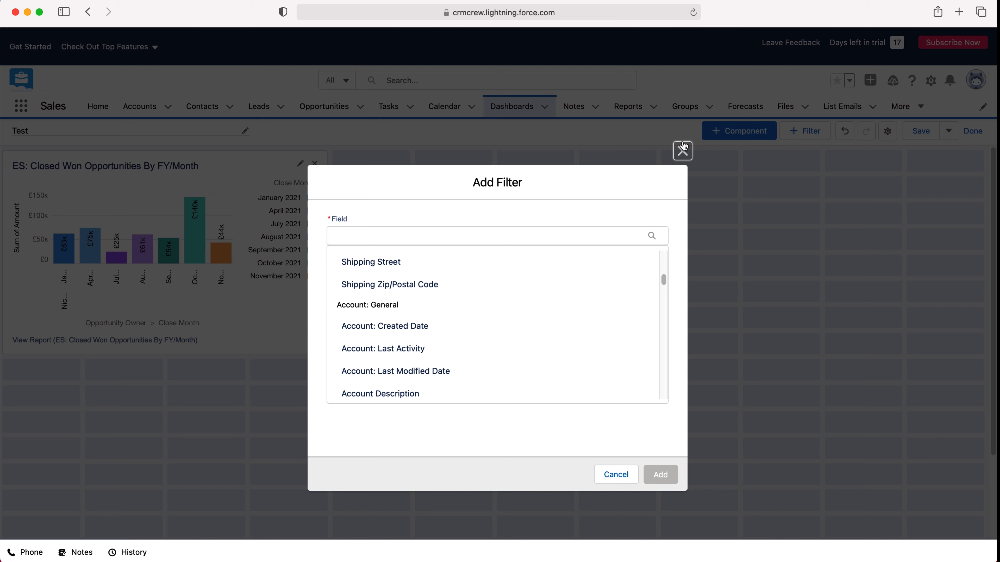
{"action": "left_click", "coordinate": [614, 474]}
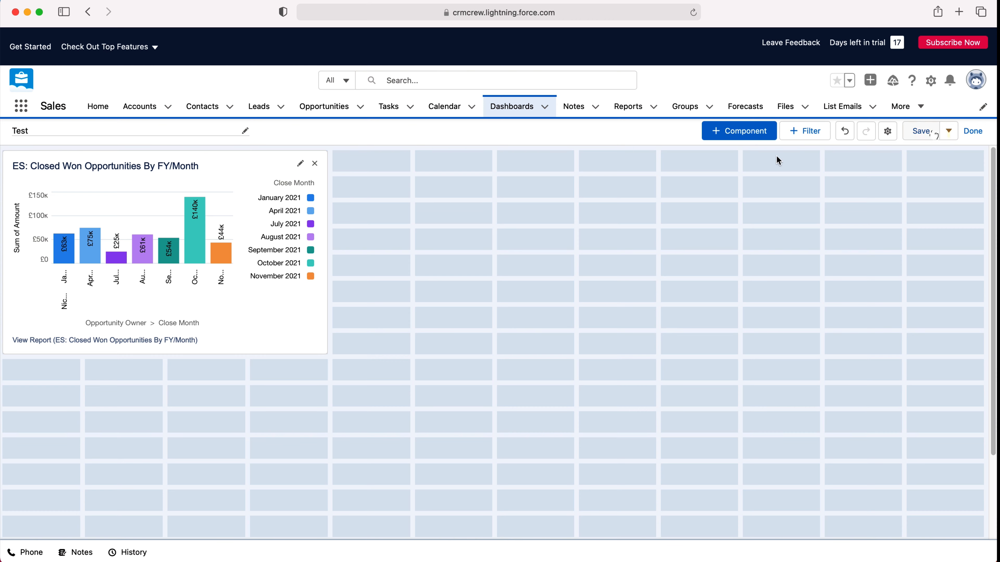
Step: Save the Test dashboard and reopen it from the Private Dashboards list
{"action": "left_click", "coordinate": [919, 131]}
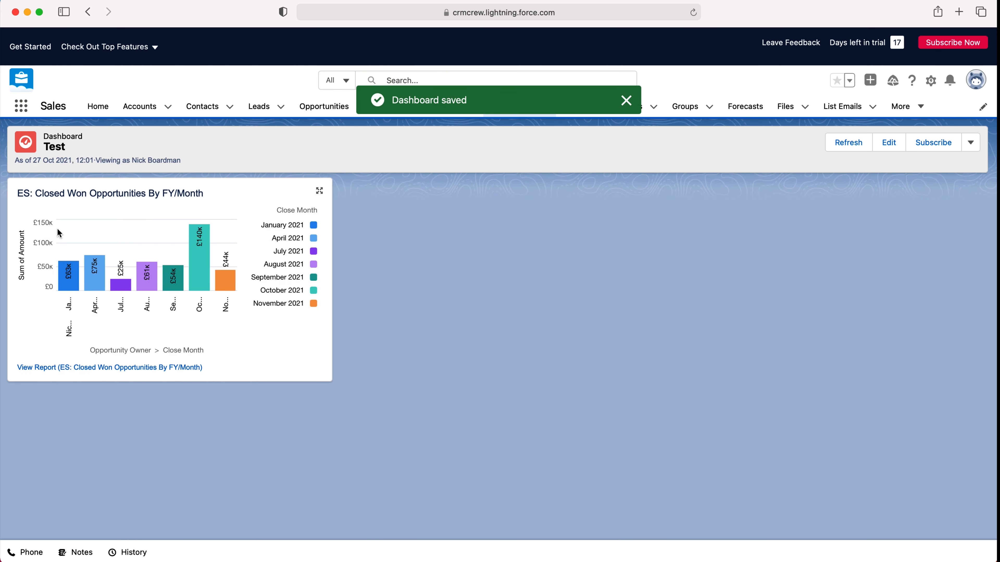
{"action": "mouse_move", "coordinate": [223, 281]}
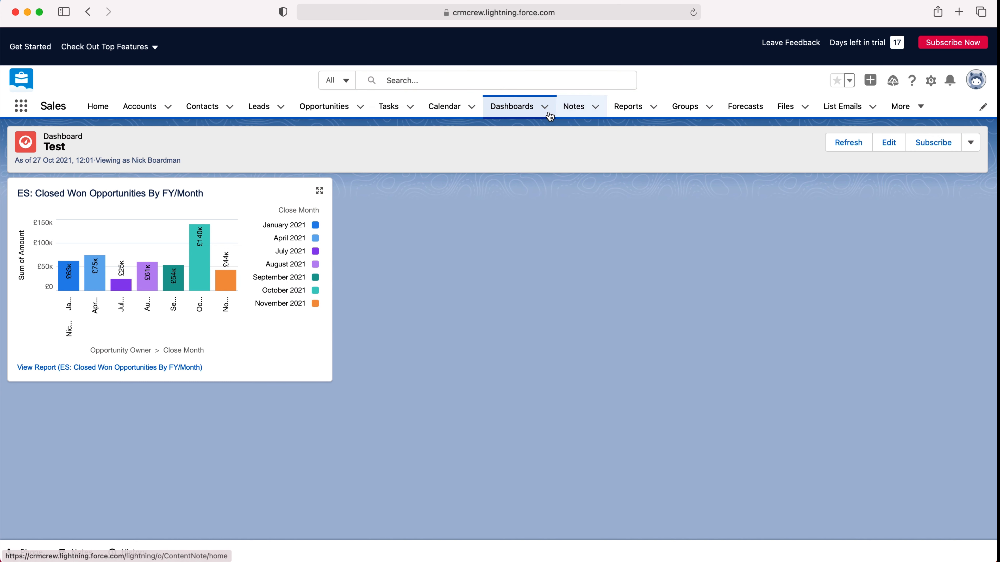
{"action": "left_click", "coordinate": [512, 106]}
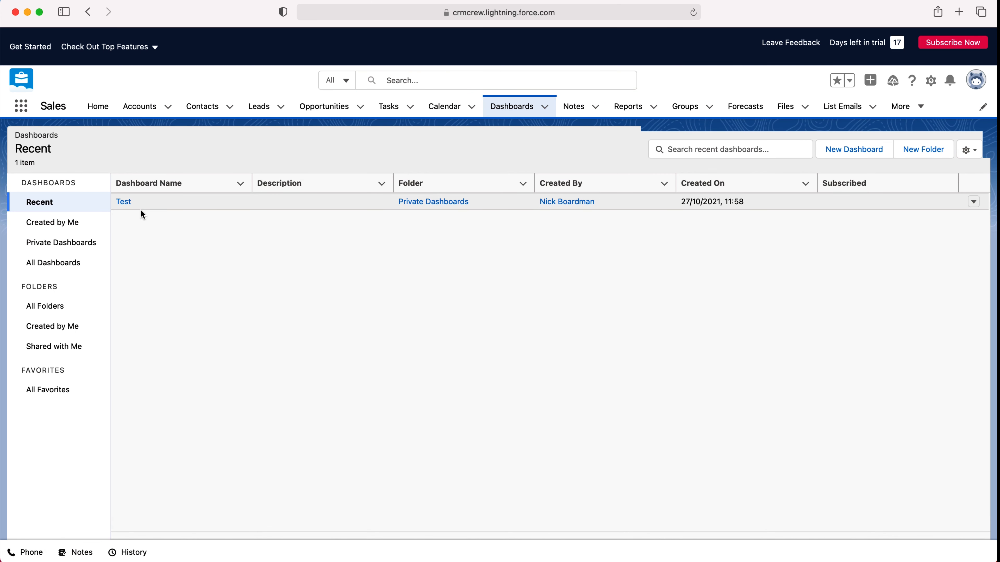
{"action": "left_click", "coordinate": [62, 243]}
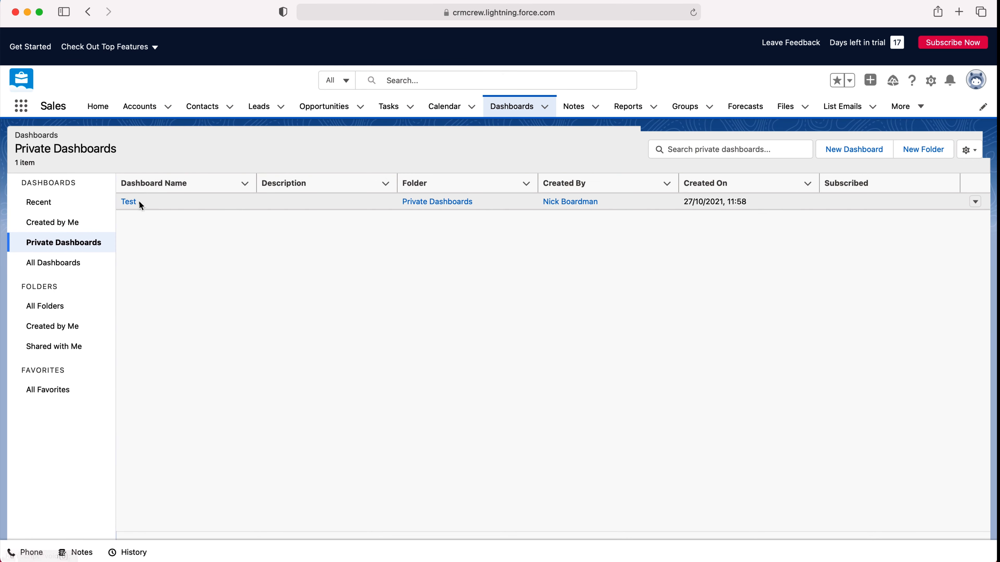
{"action": "mouse_move", "coordinate": [128, 202]}
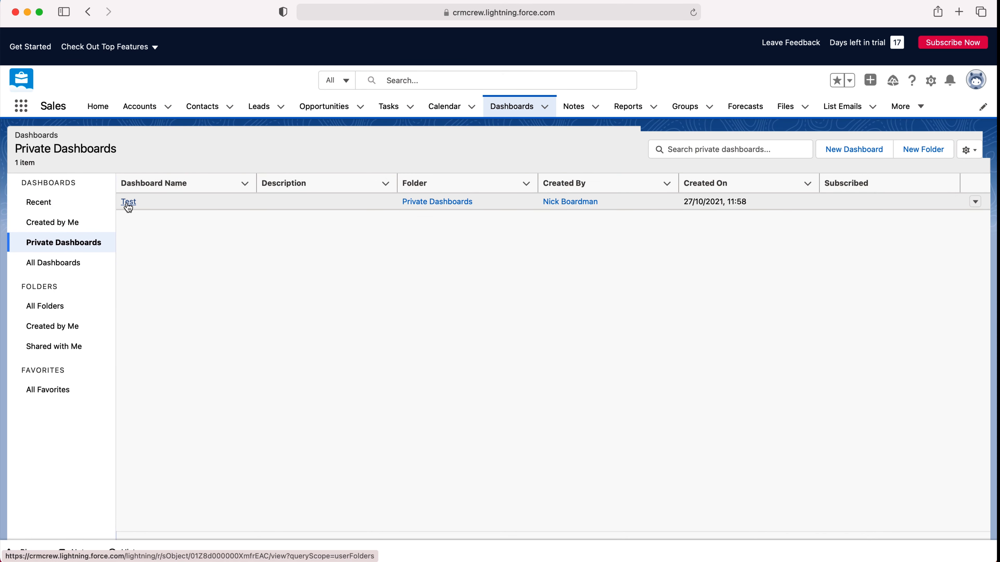
{"action": "mouse_move", "coordinate": [129, 201]}
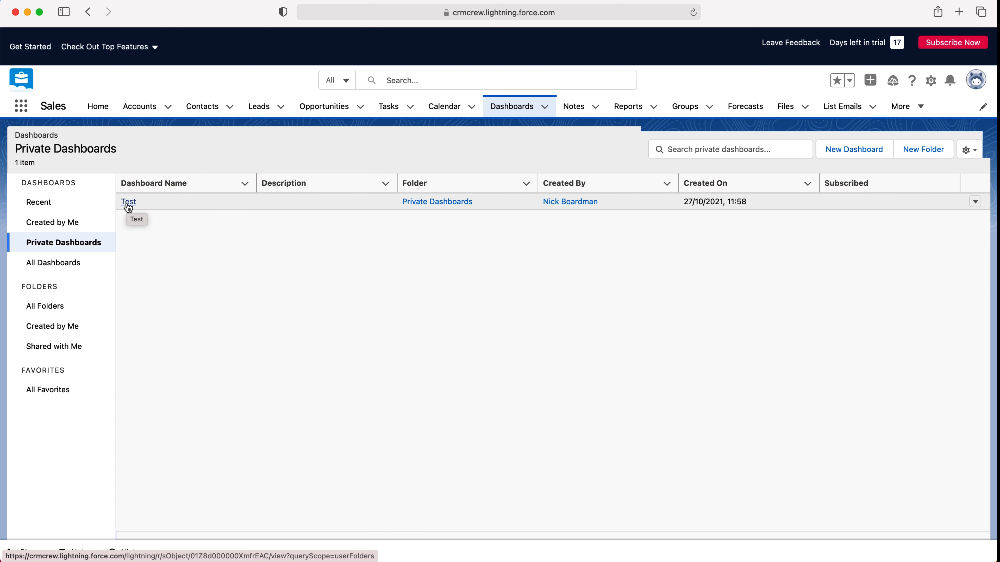
{"action": "left_click", "coordinate": [128, 201]}
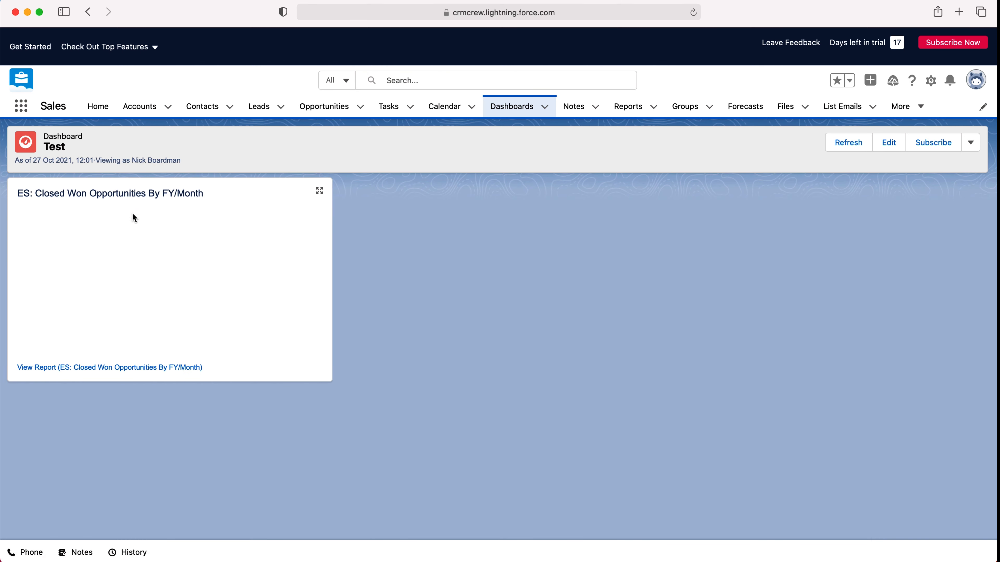